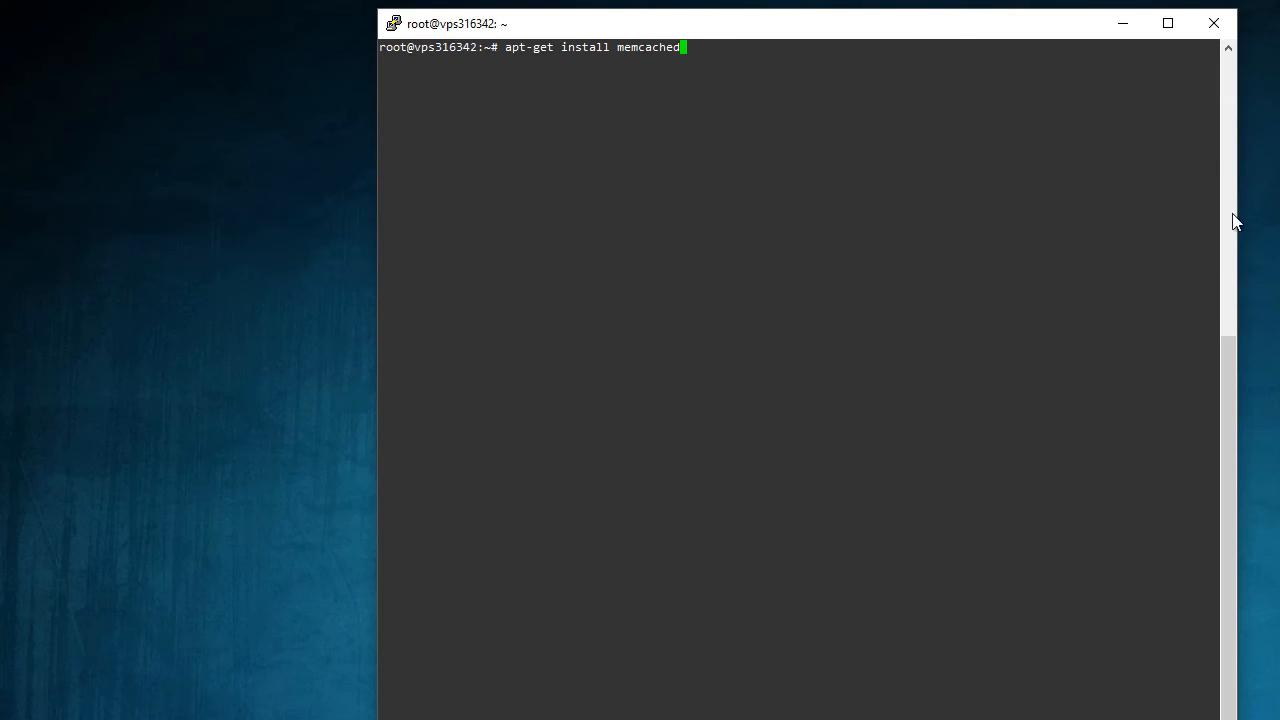
mouse_move(950, 333)
text(apt-get update; )
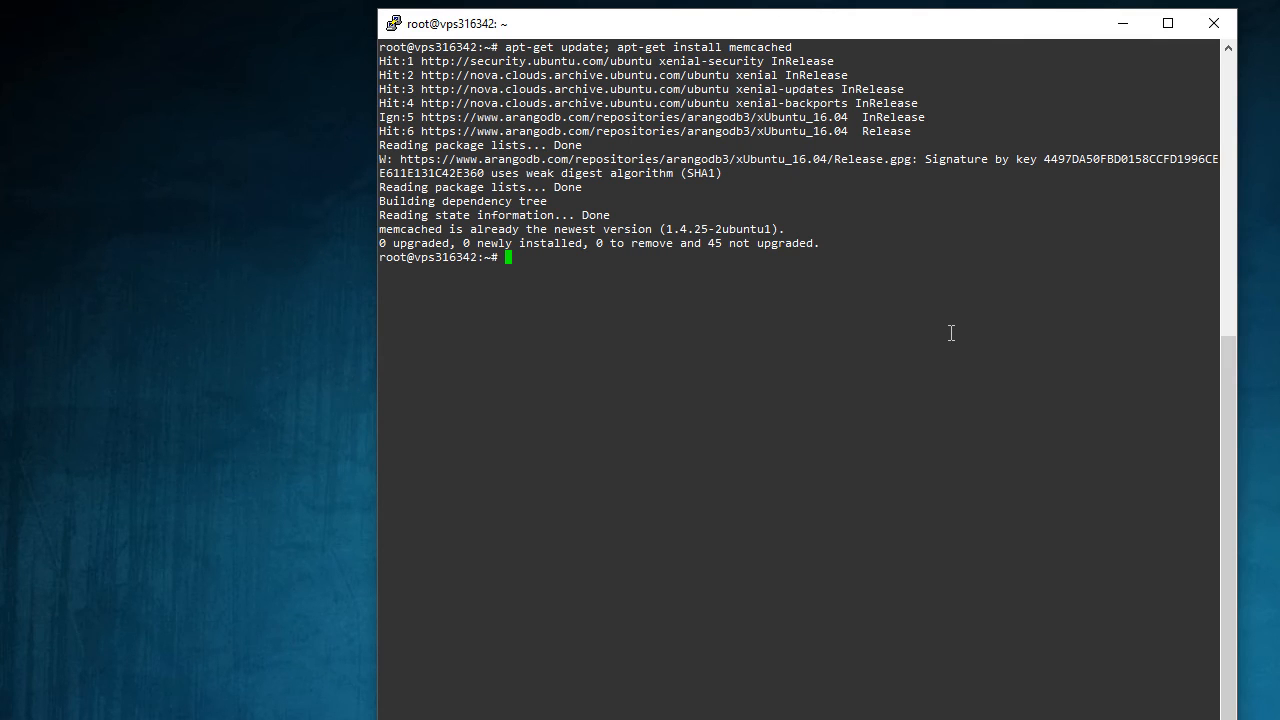
mouse_move(663, 348)
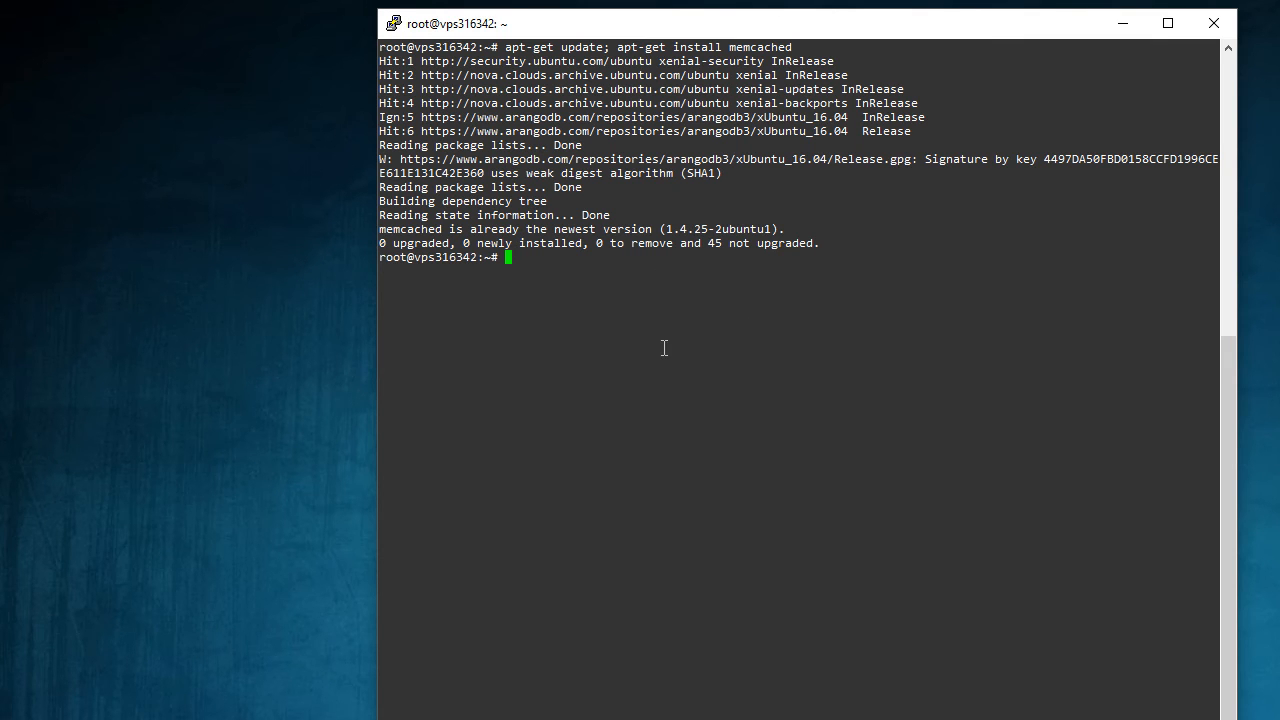
Step: Open the memcached config file /etc/memcached.conf in nano
text(nano)
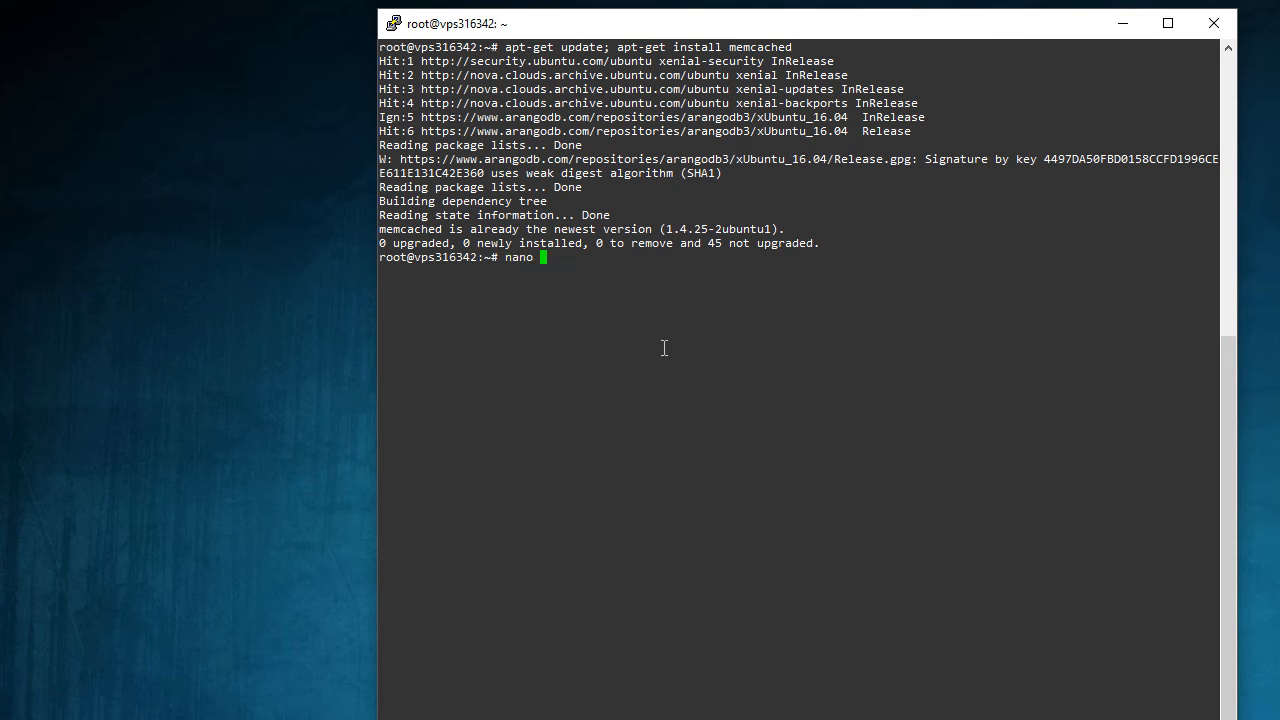
text(/etc/me)
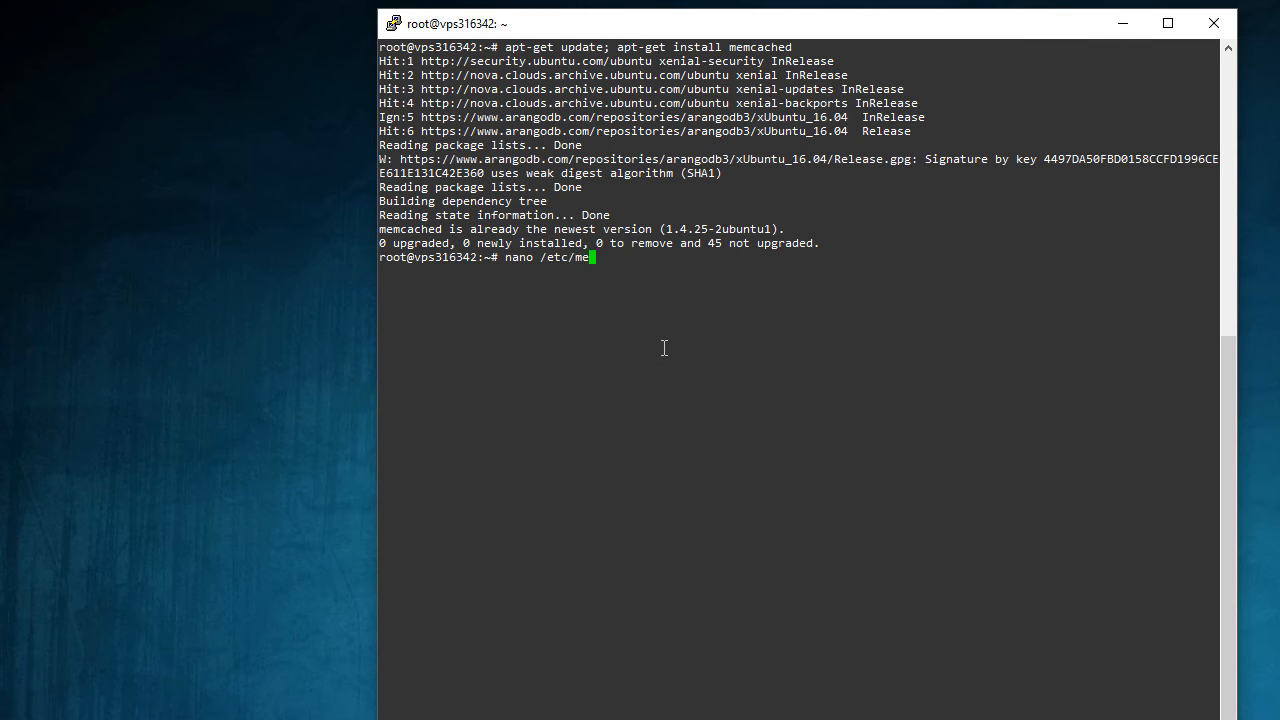
text(mcached.conf)
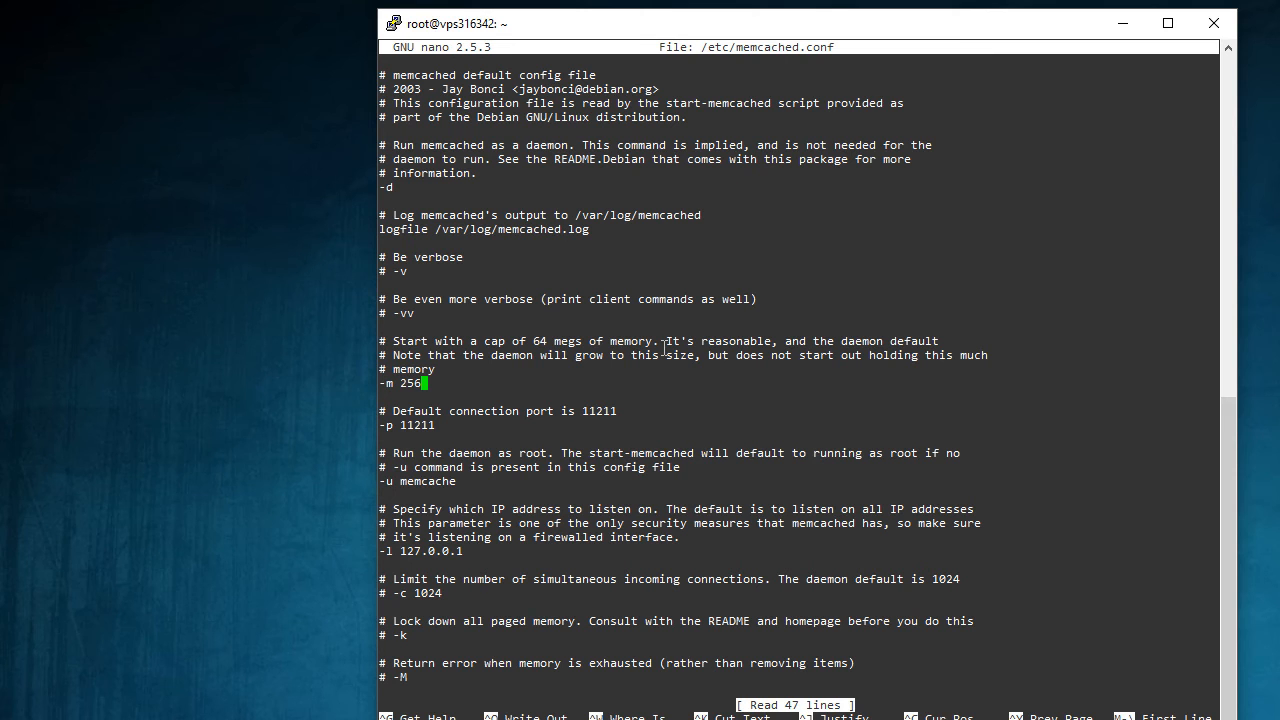
mouse_move(510, 345)
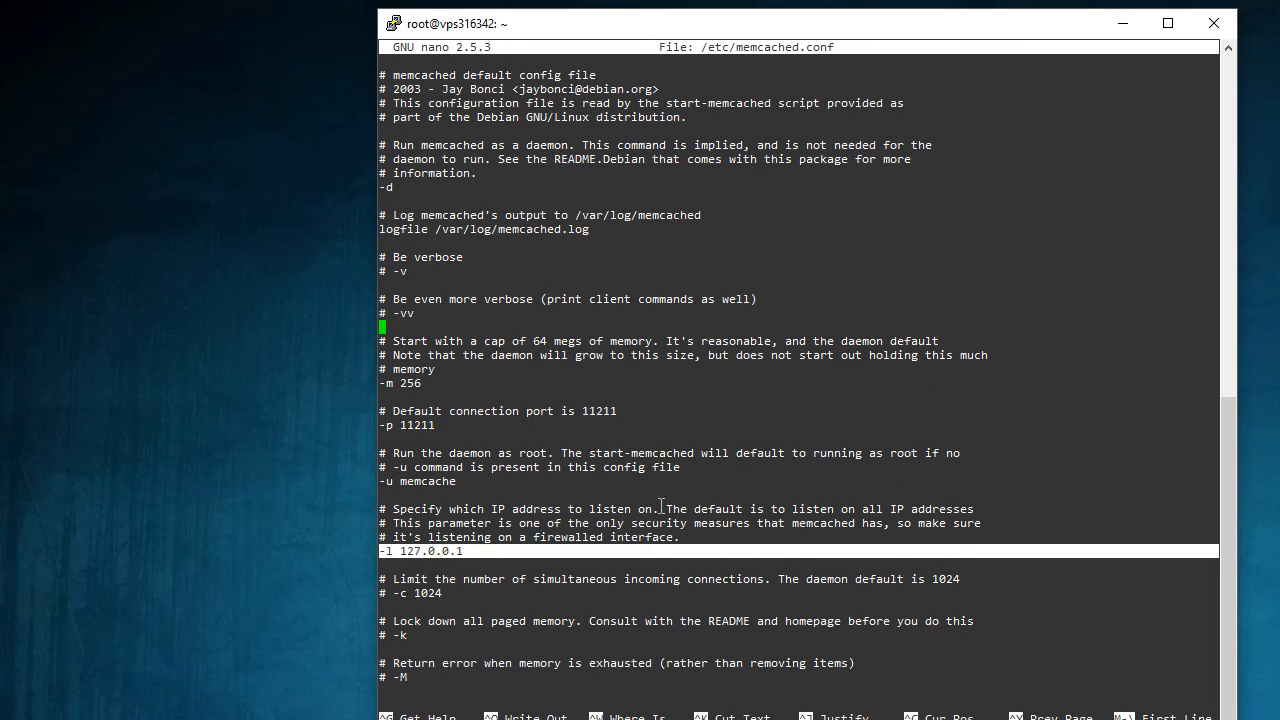
mouse_move(757, 513)
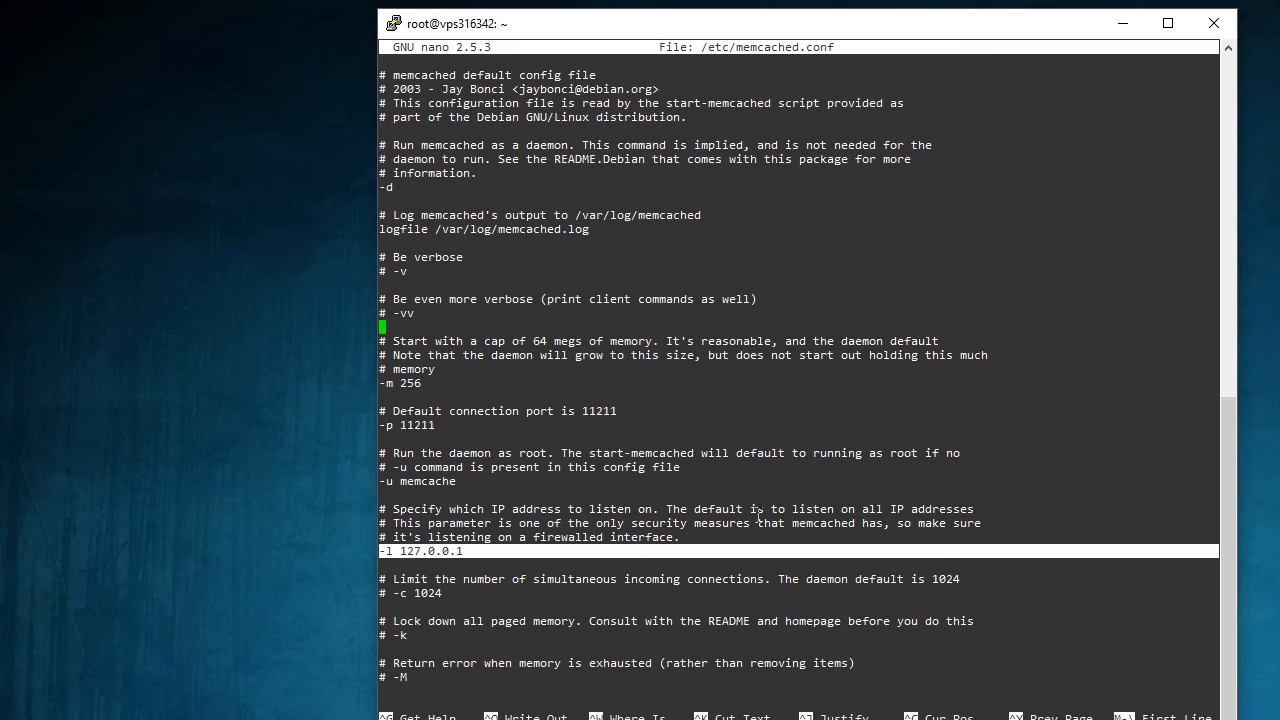
mouse_move(649, 548)
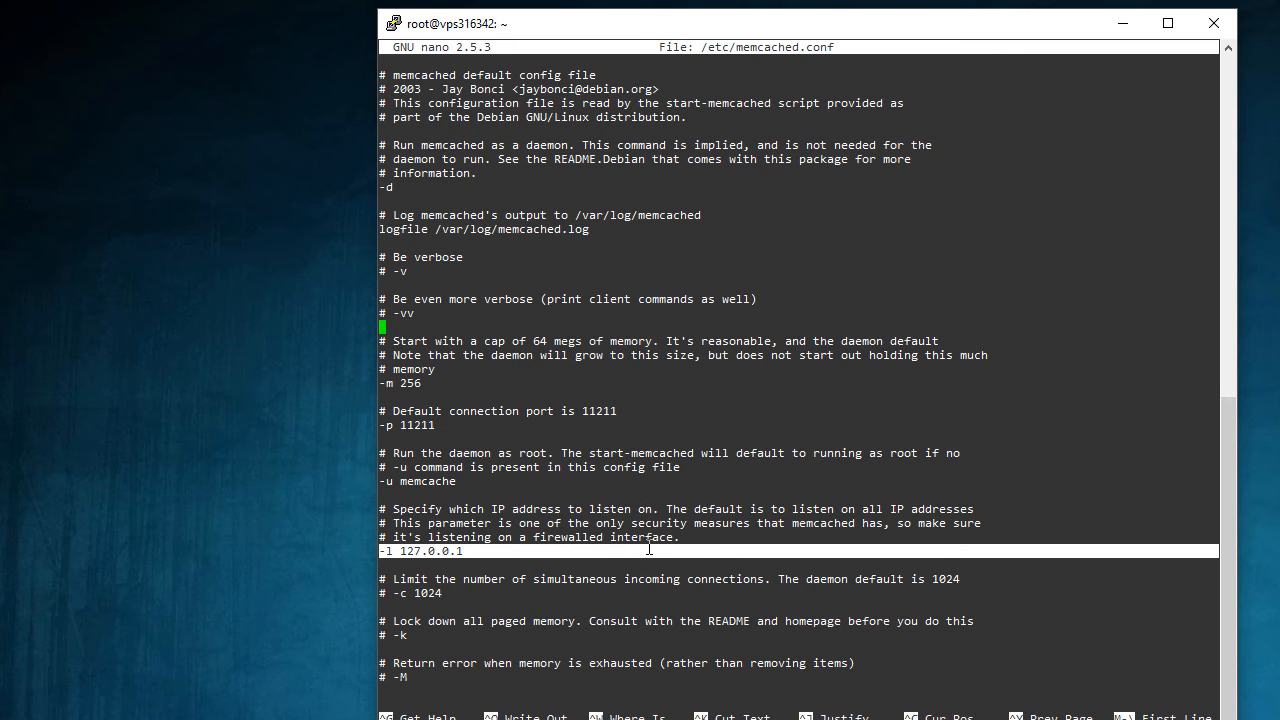
mouse_move(683, 589)
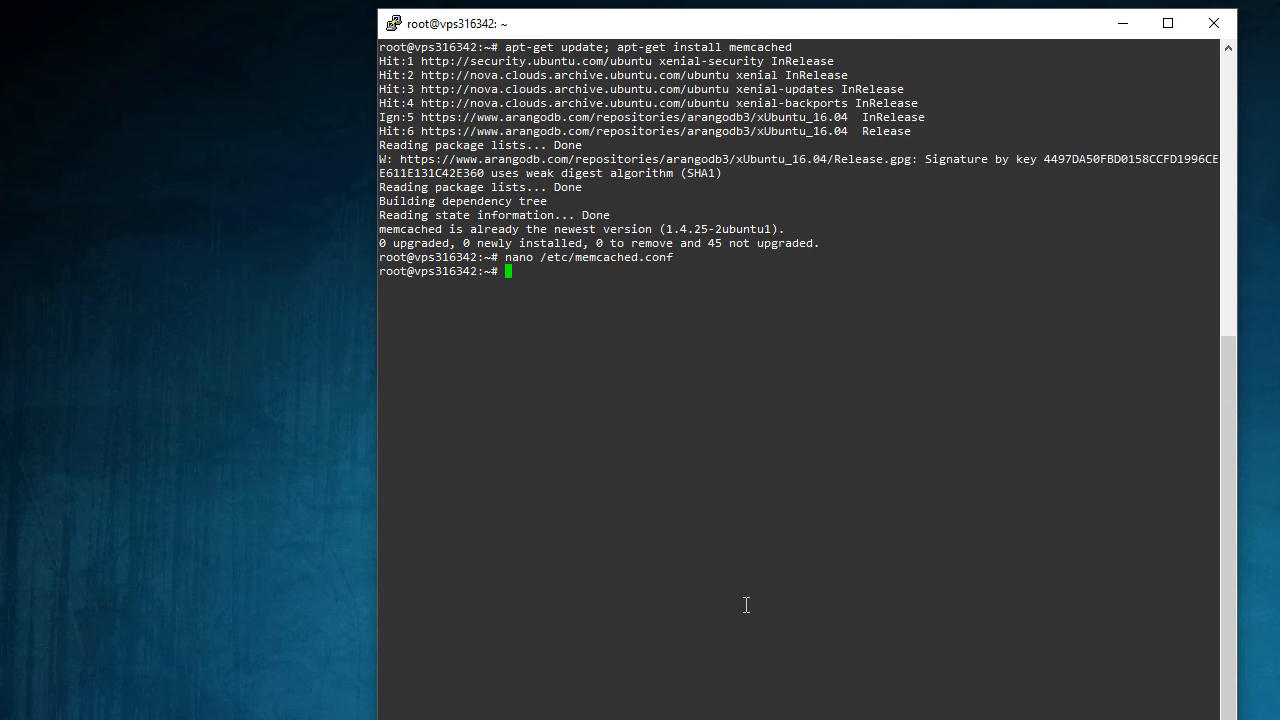
Step: Start the memcached service and check that its status is active and running
text(service)
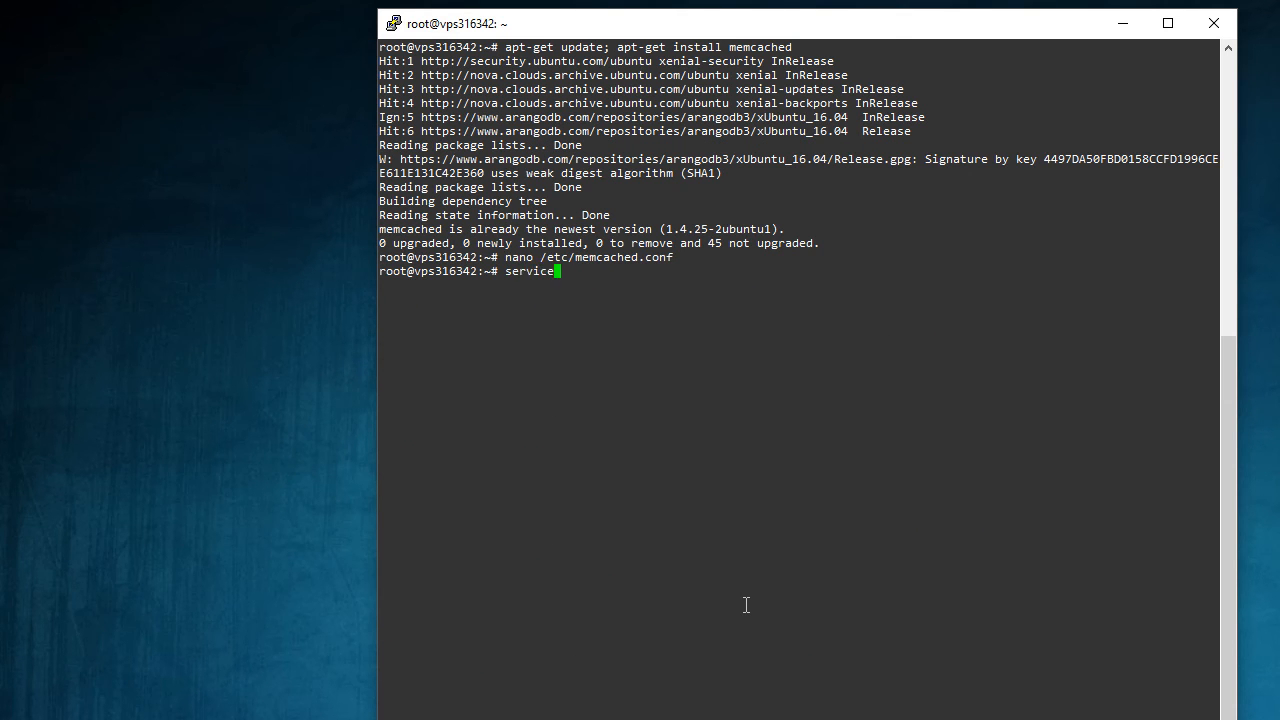
text(m)
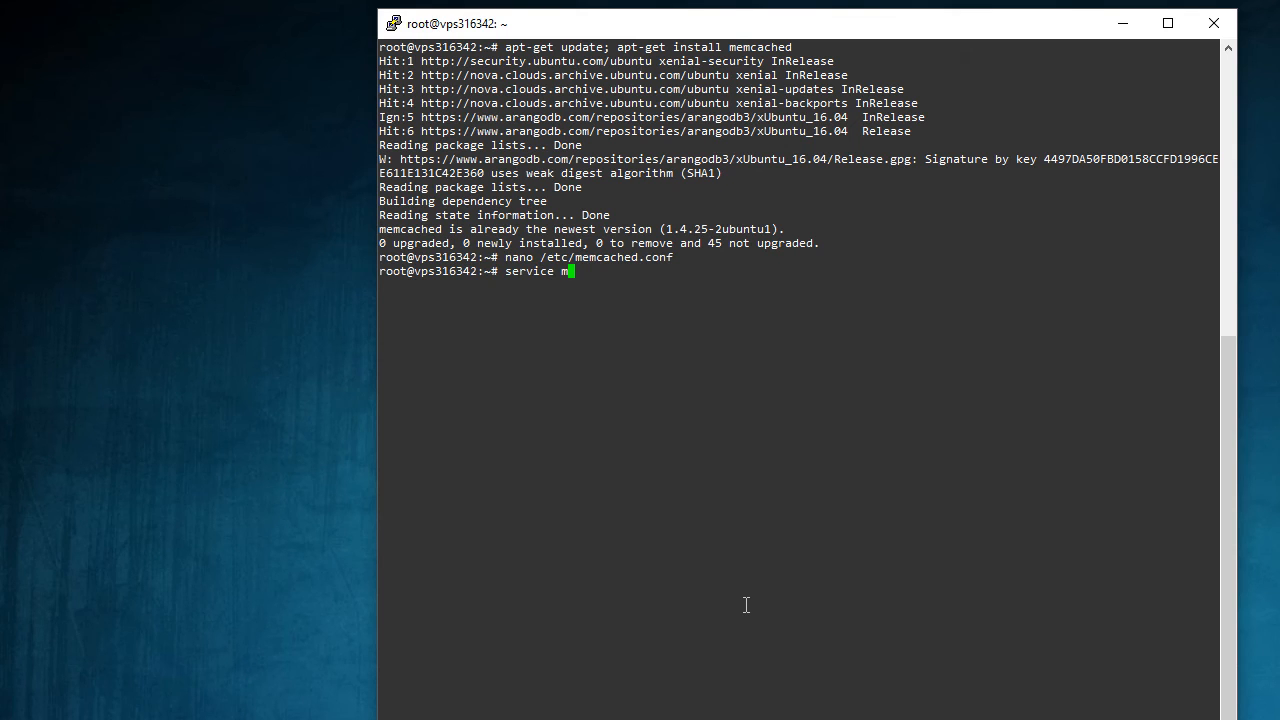
text(emcached)
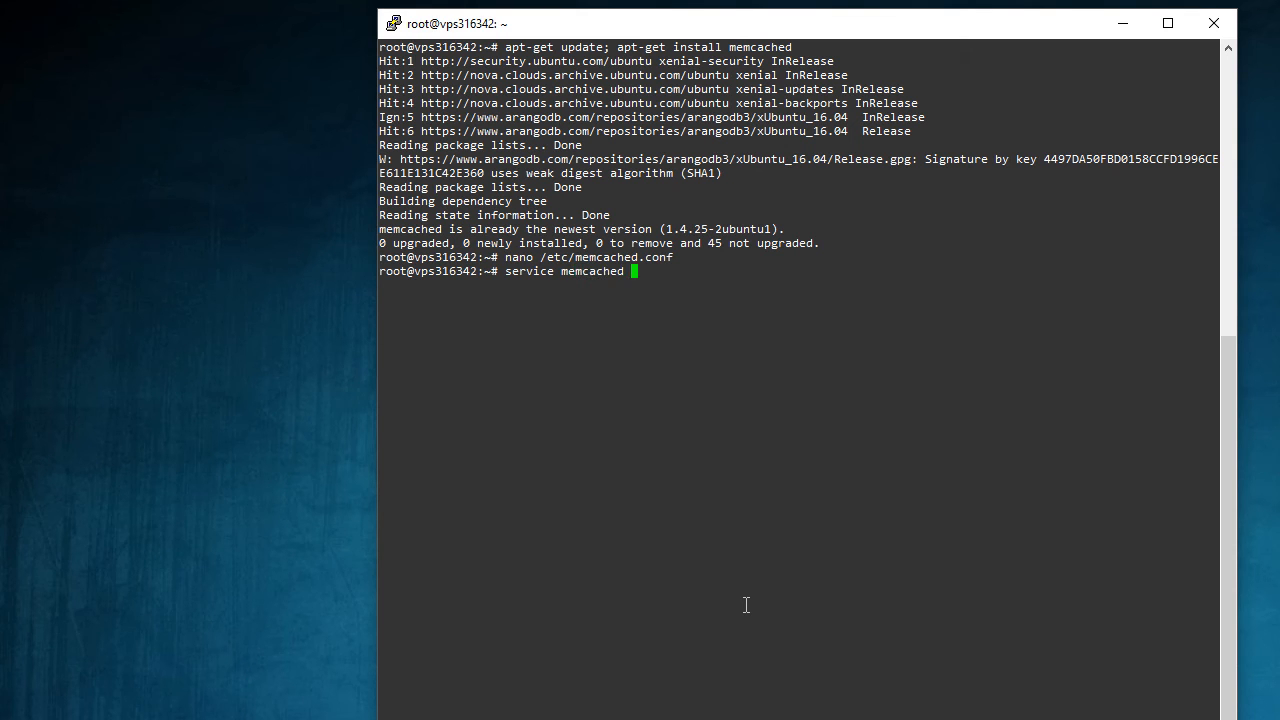
text(start)
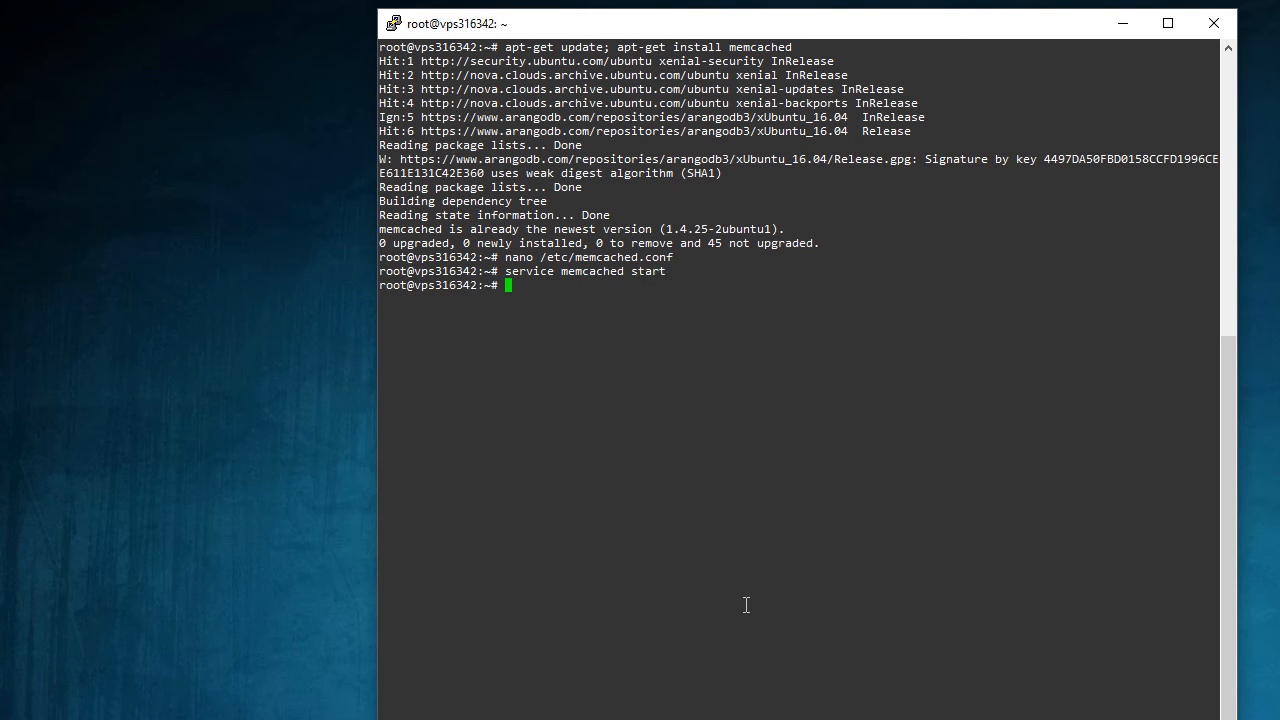
text(service memcached status)
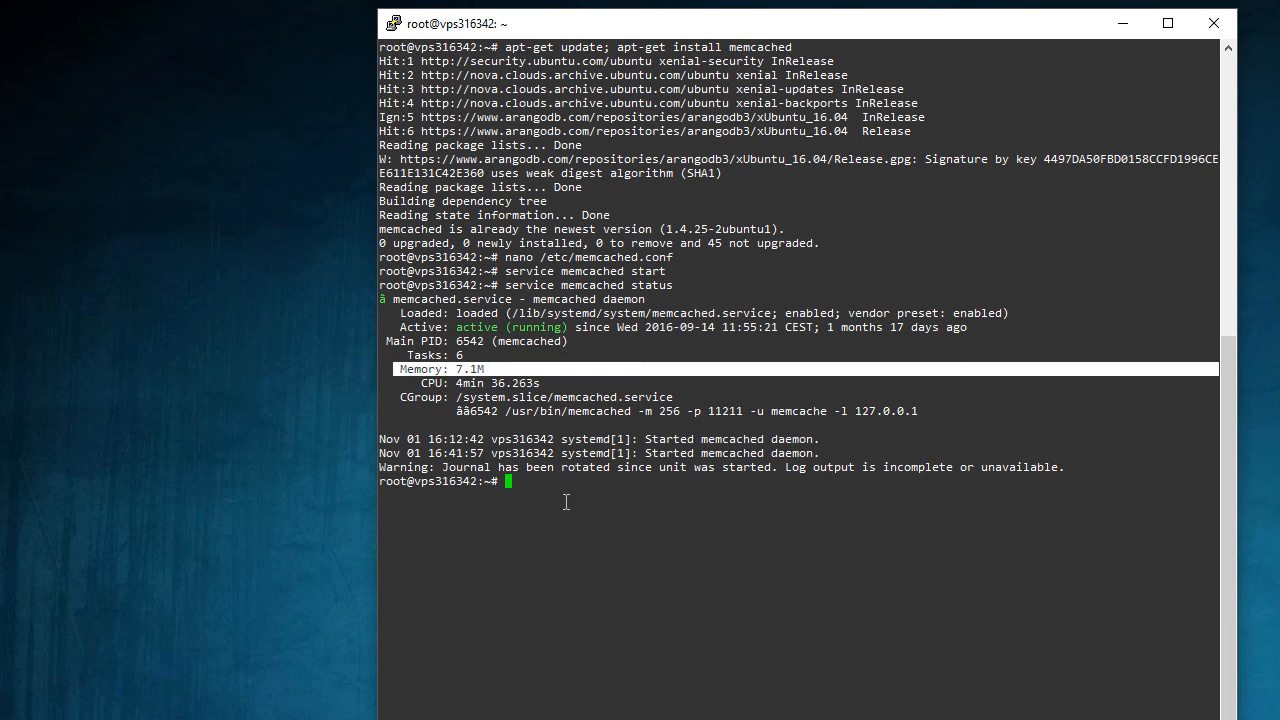
mouse_move(617, 527)
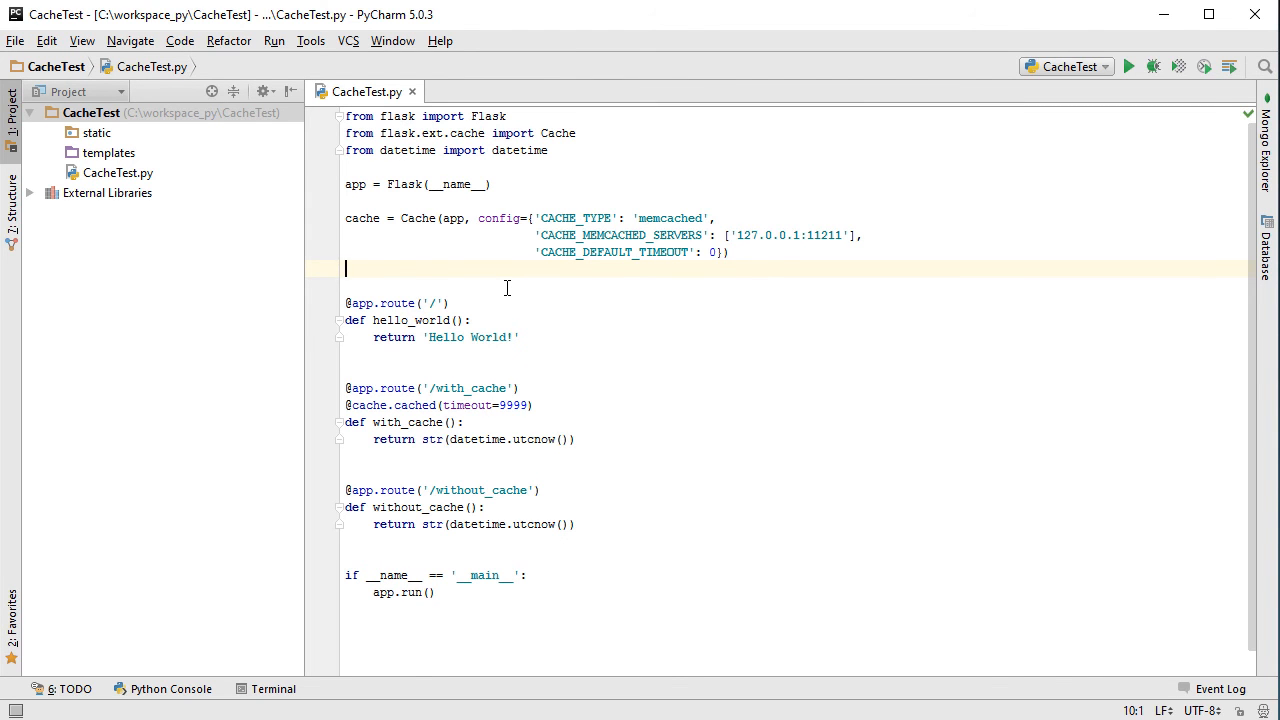
mouse_move(478, 535)
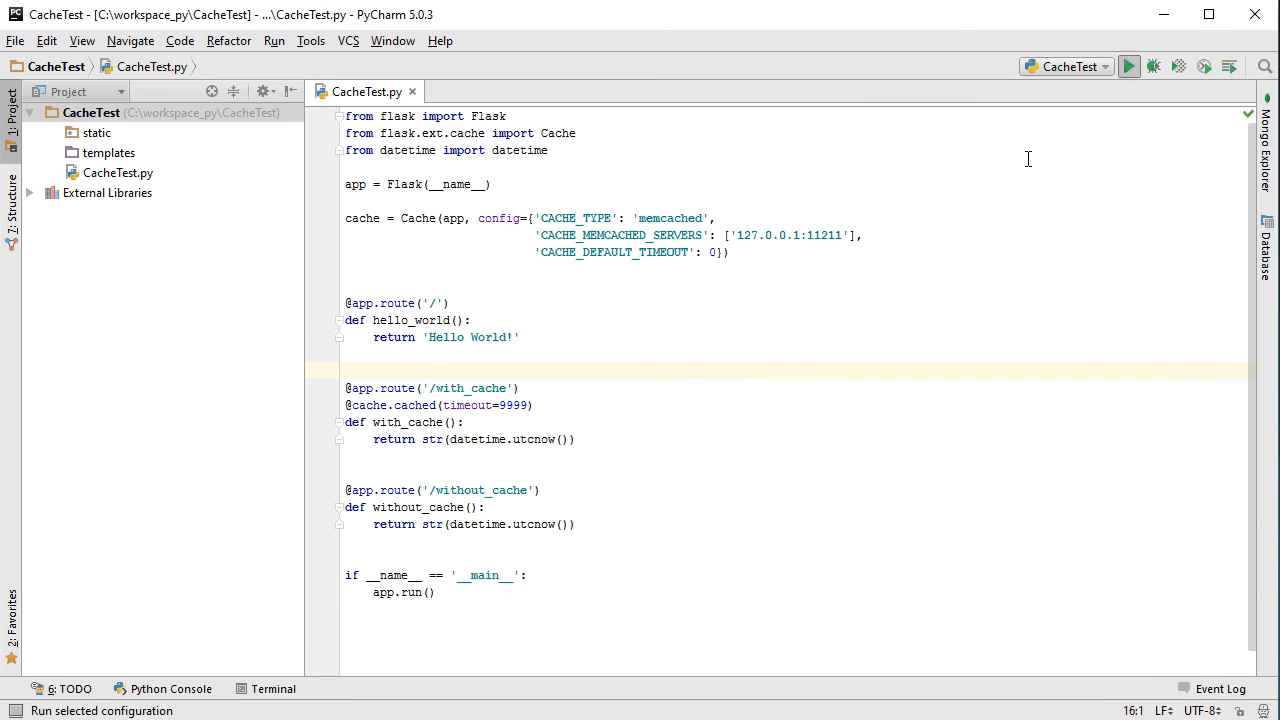
Step: Launch the CacheTest Flask app on 127.0.0.1:5000 and check its Run console output
click(1128, 66)
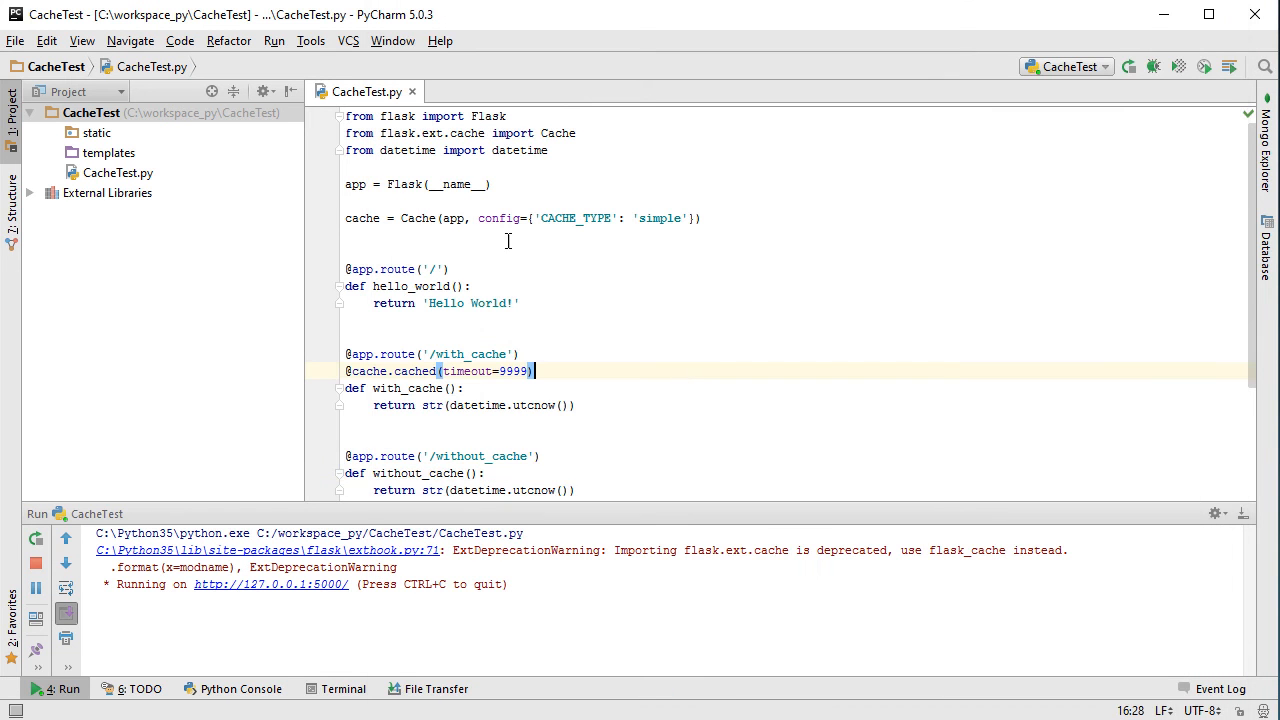
double_click(660, 218)
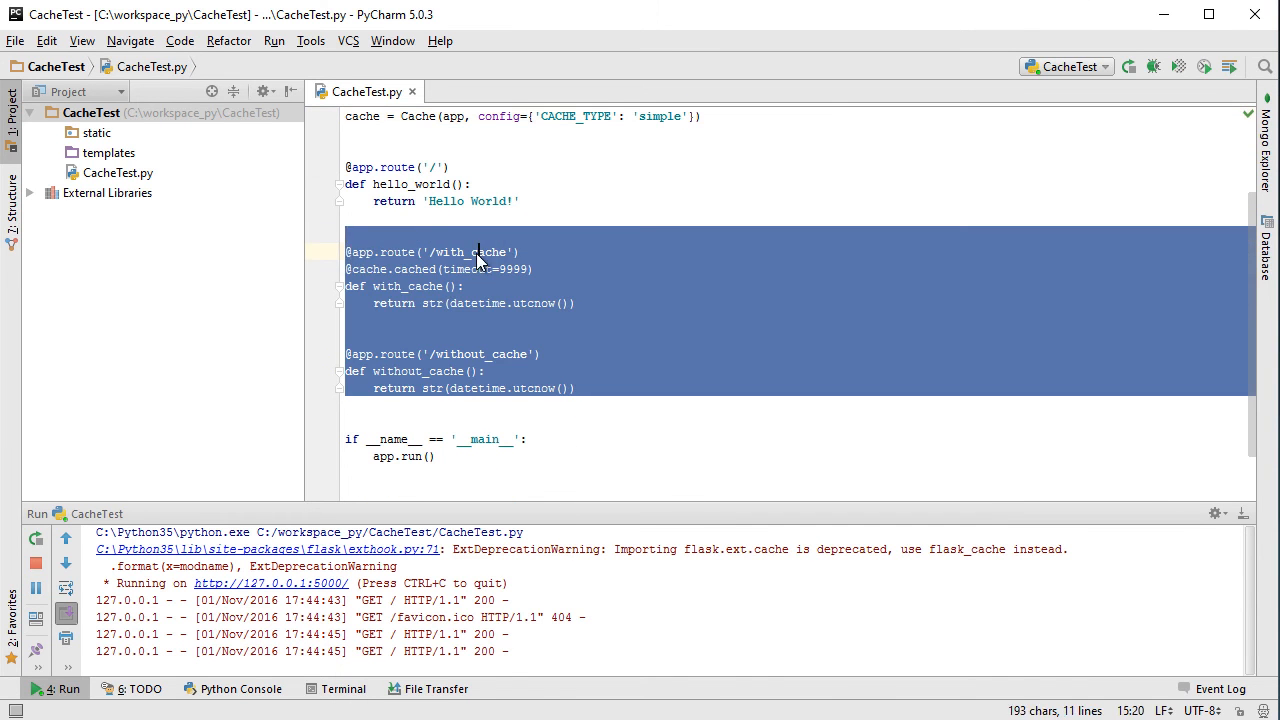
click(478, 251)
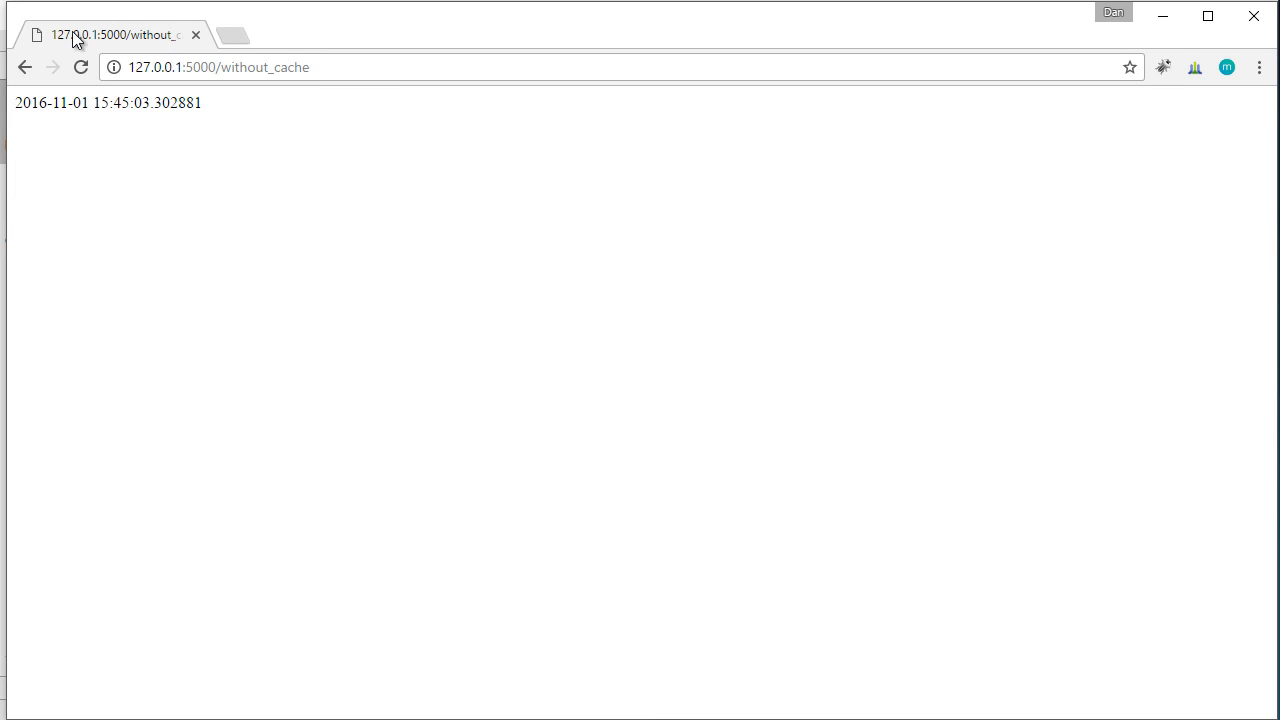
Step: Reload the without_cache page so the timestamp changes to 15:45:05.768338
click(80, 67)
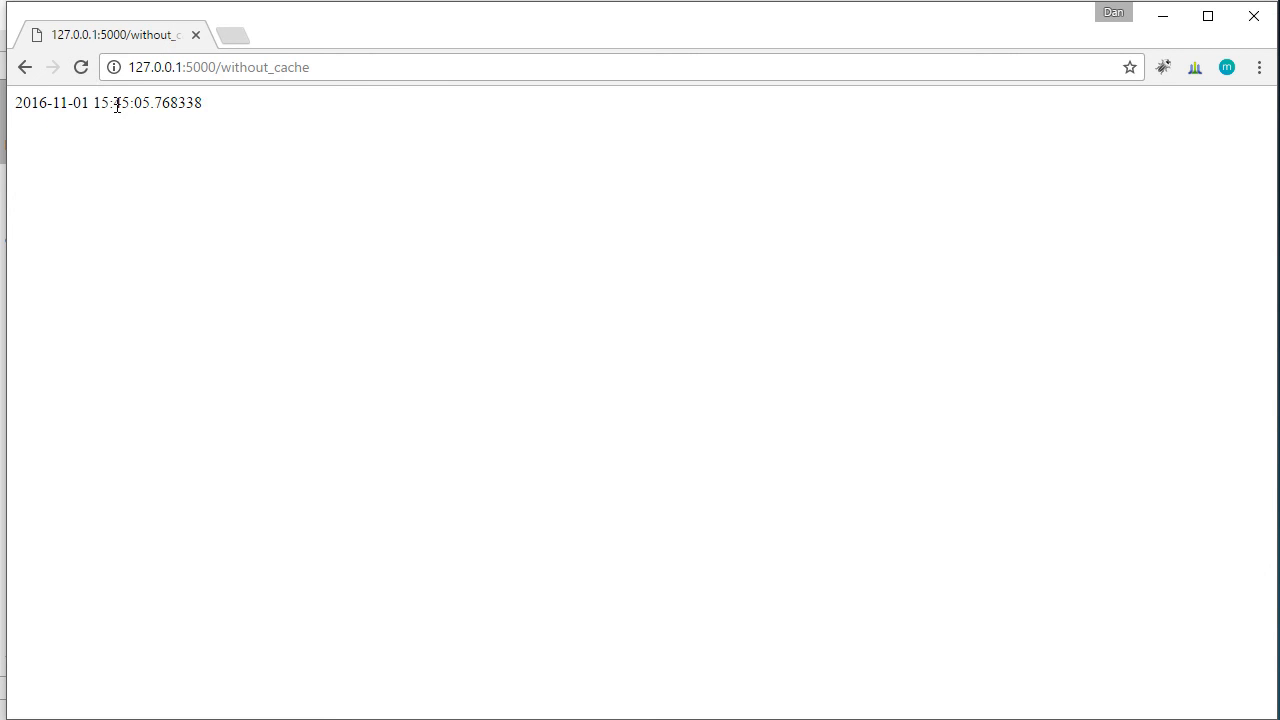
click(80, 67)
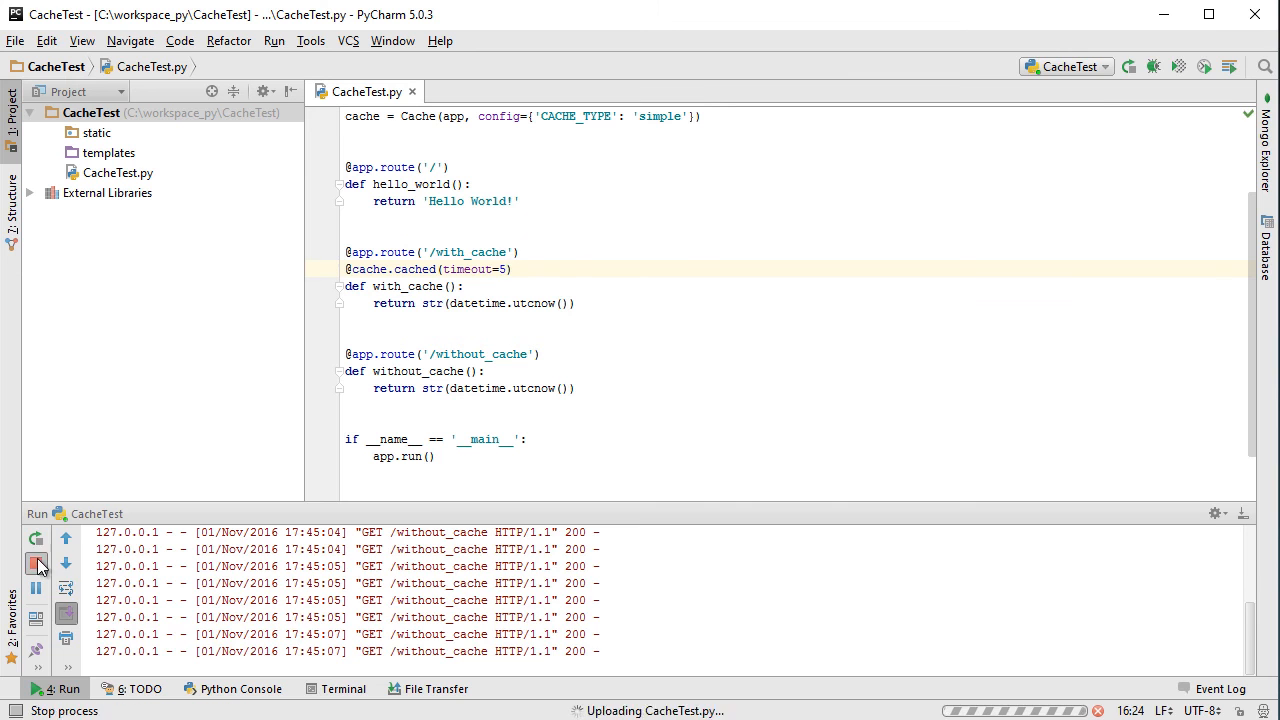
Step: Load 127.0.0.1:5000/with_cache and reload repeatedly; the timestamp stays 15:45:23.934879
click(36, 539)
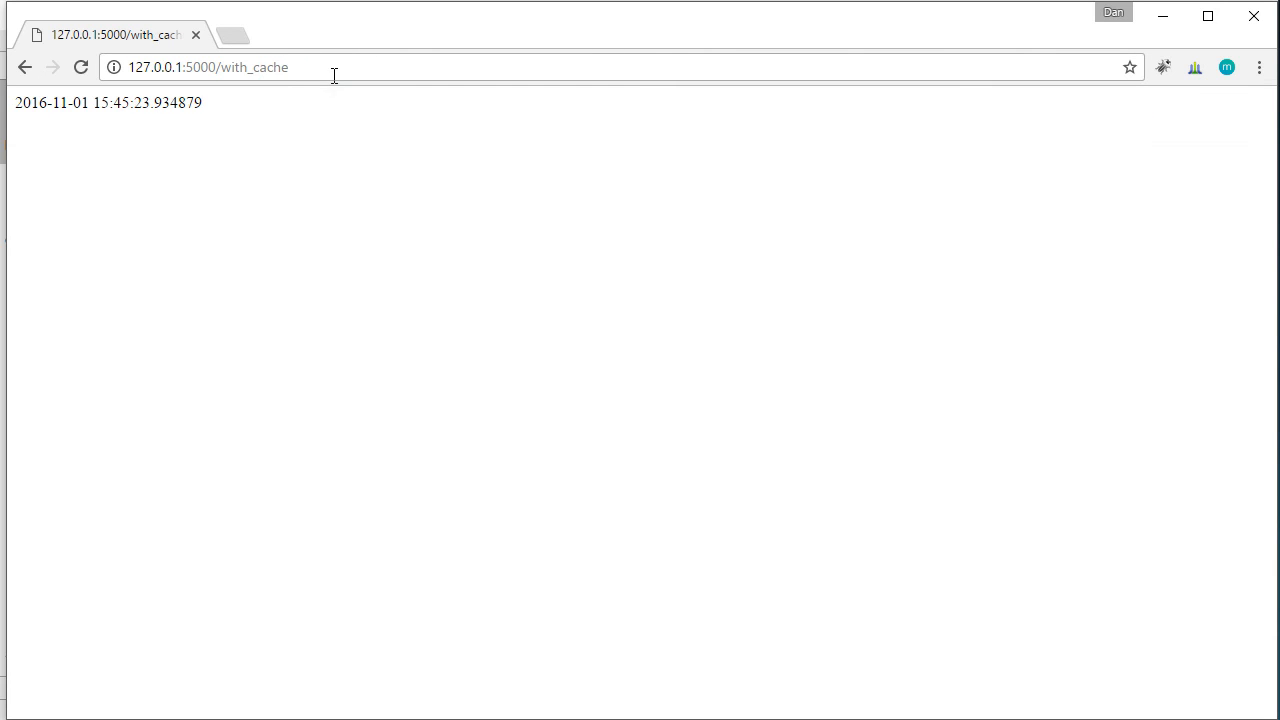
click(81, 67)
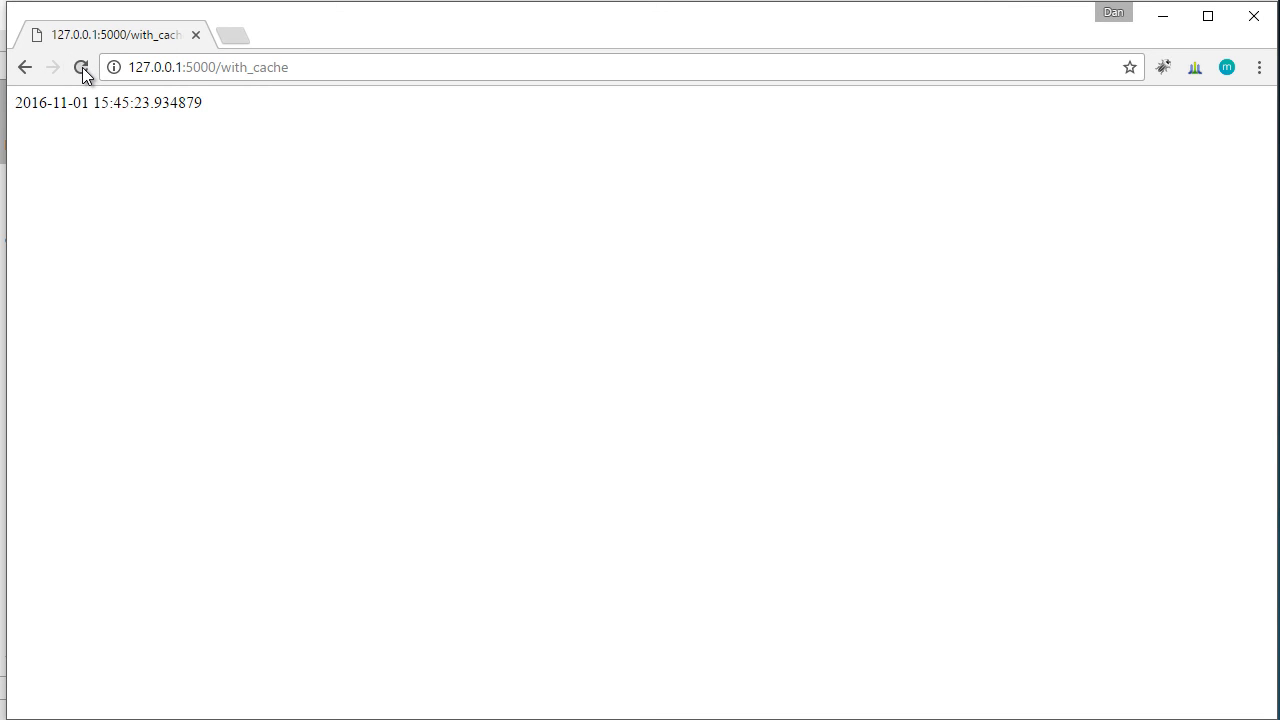
click(81, 67)
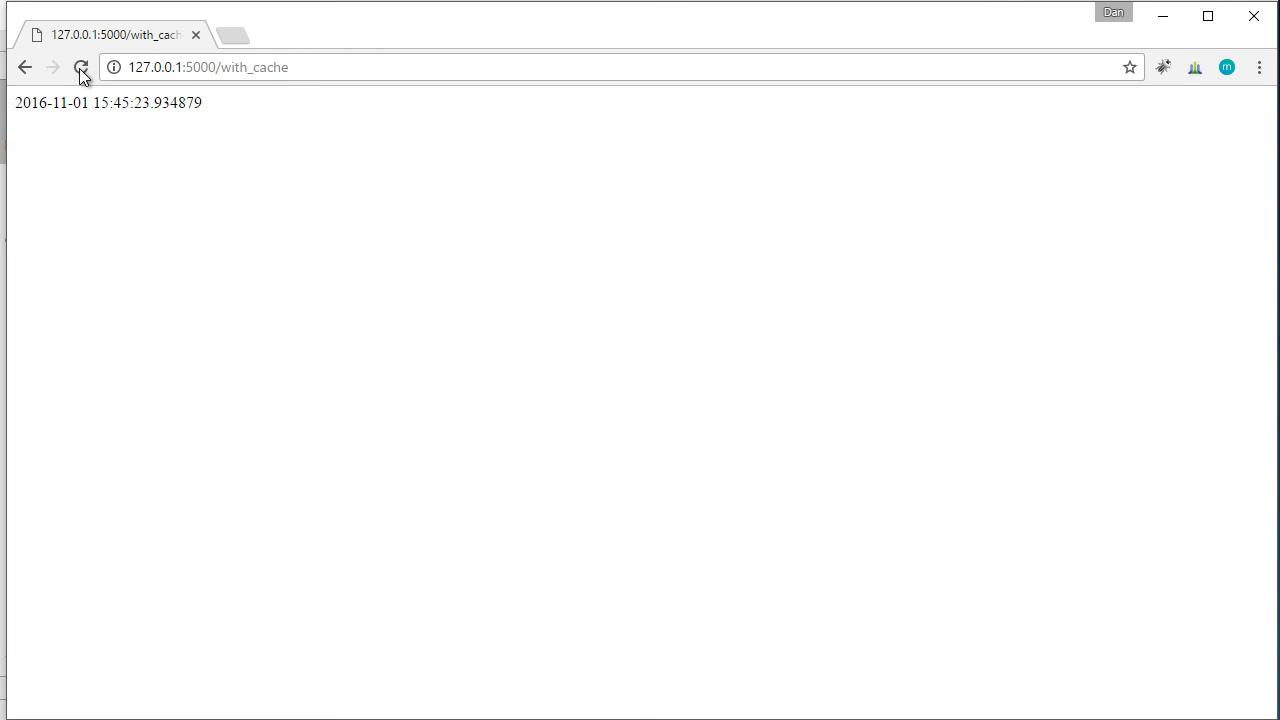
click(82, 67)
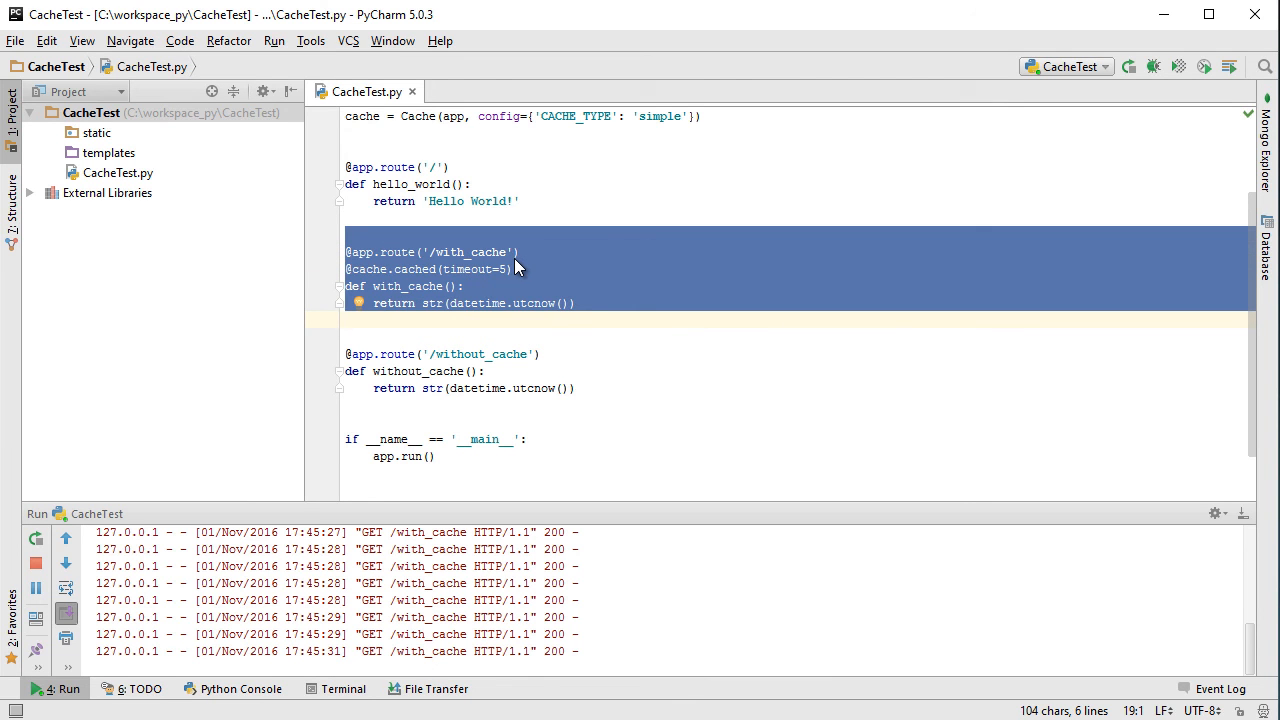
mouse_move(543, 312)
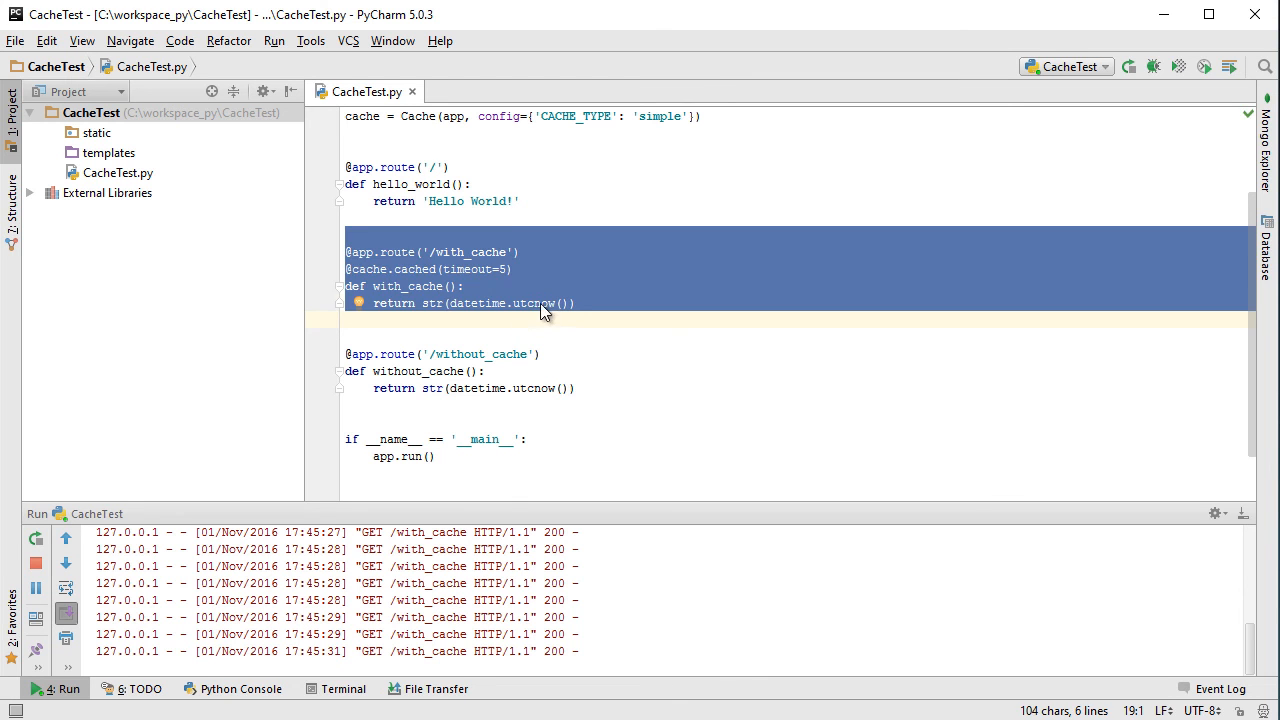
click(463, 286)
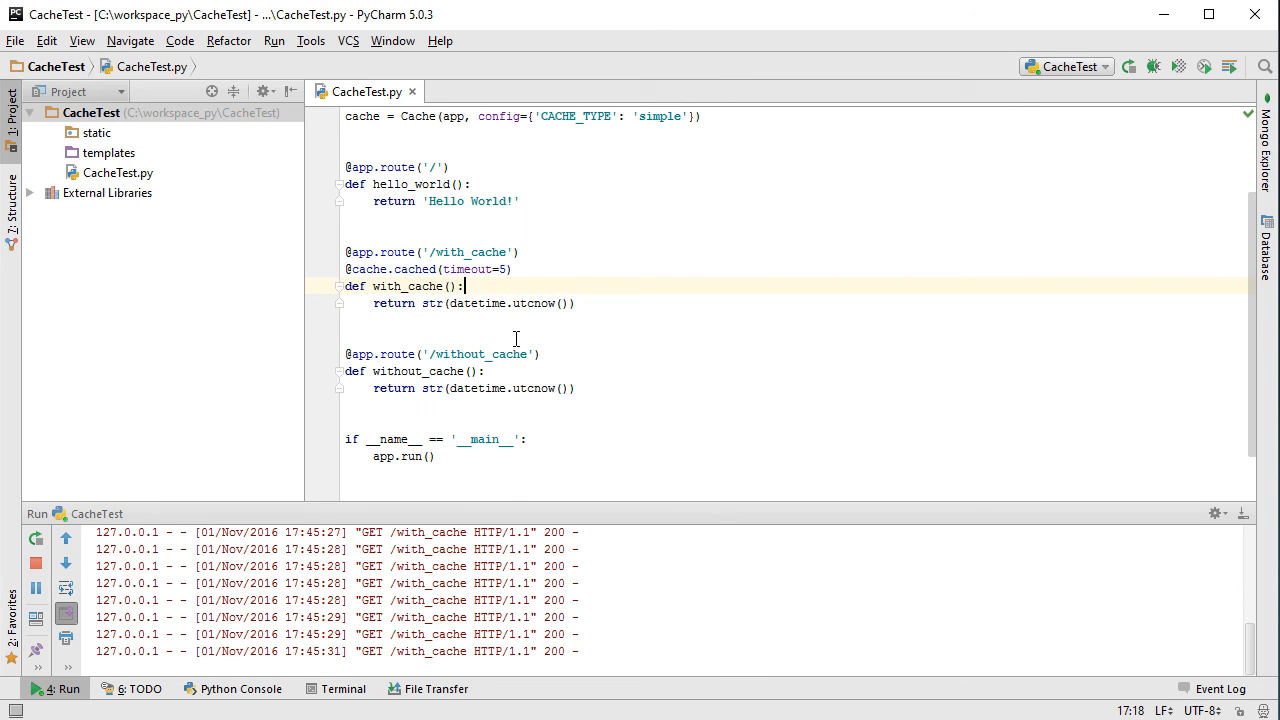
mouse_move(592, 398)
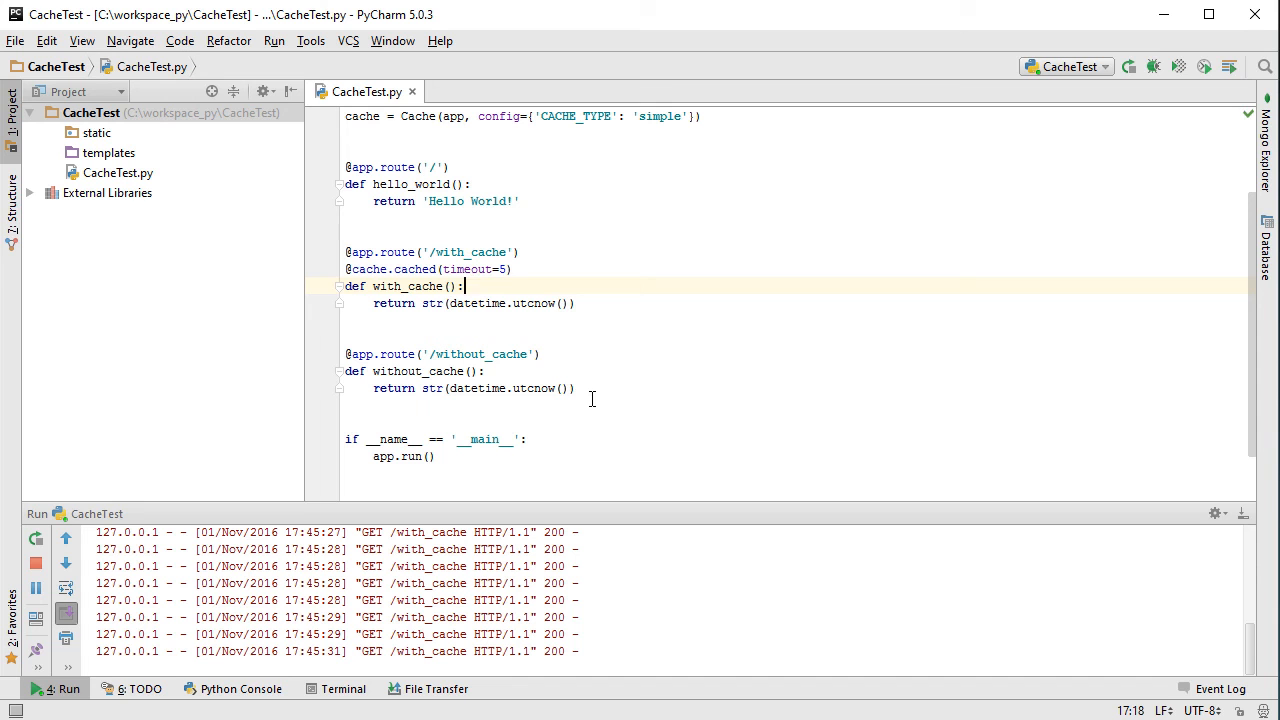
mouse_move(618, 339)
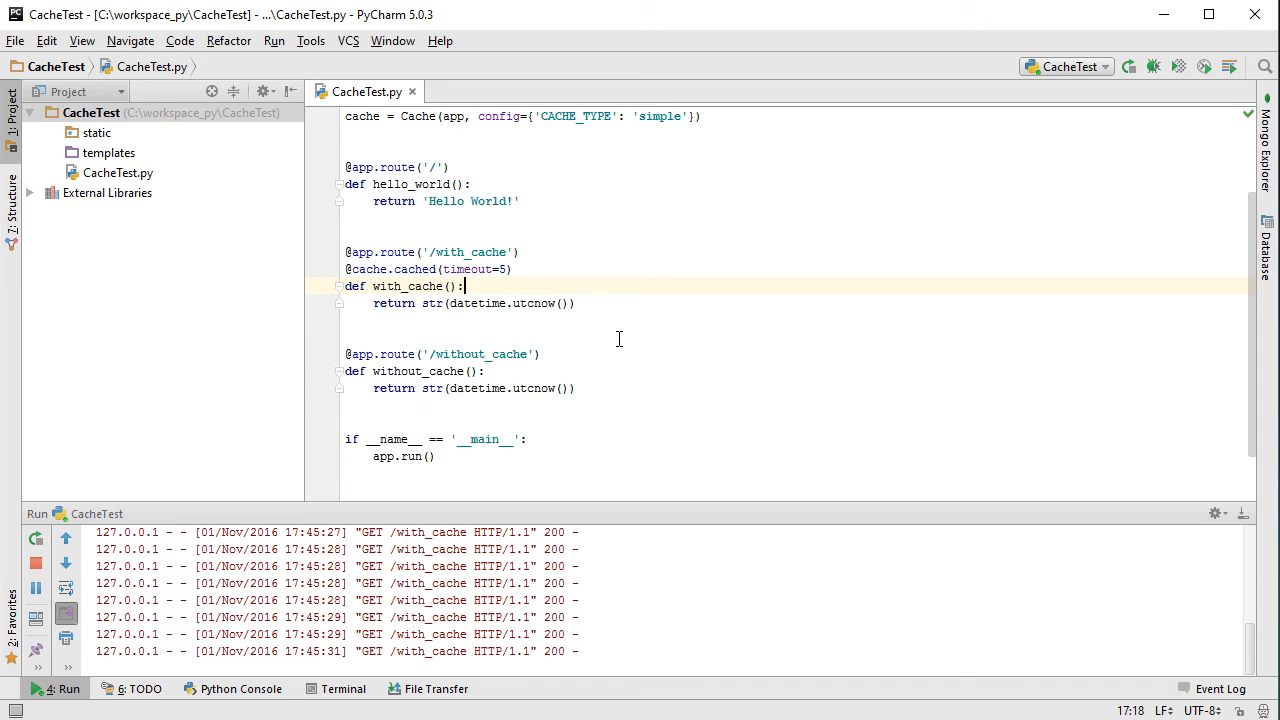
scroll(up, 3)
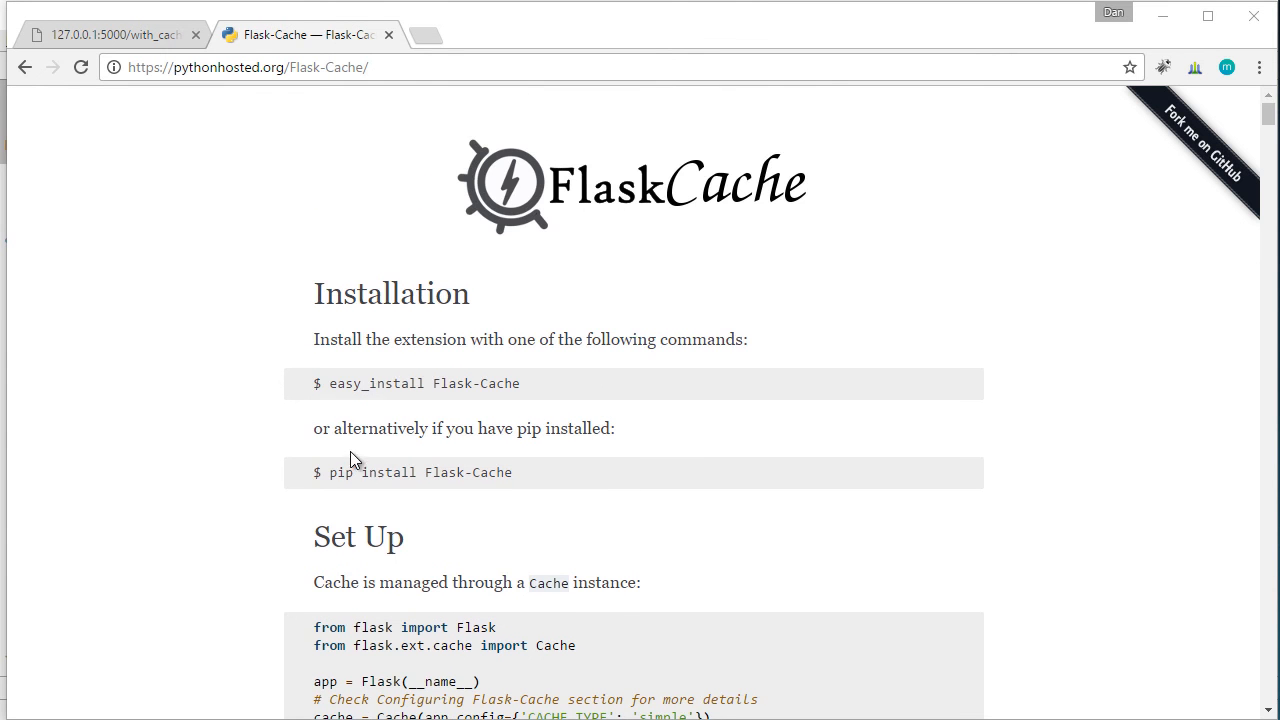
Step: Scroll the Flask-Cache docs to Configuring Flask-Cache and select CACHE_TYPE
scroll(down, 3)
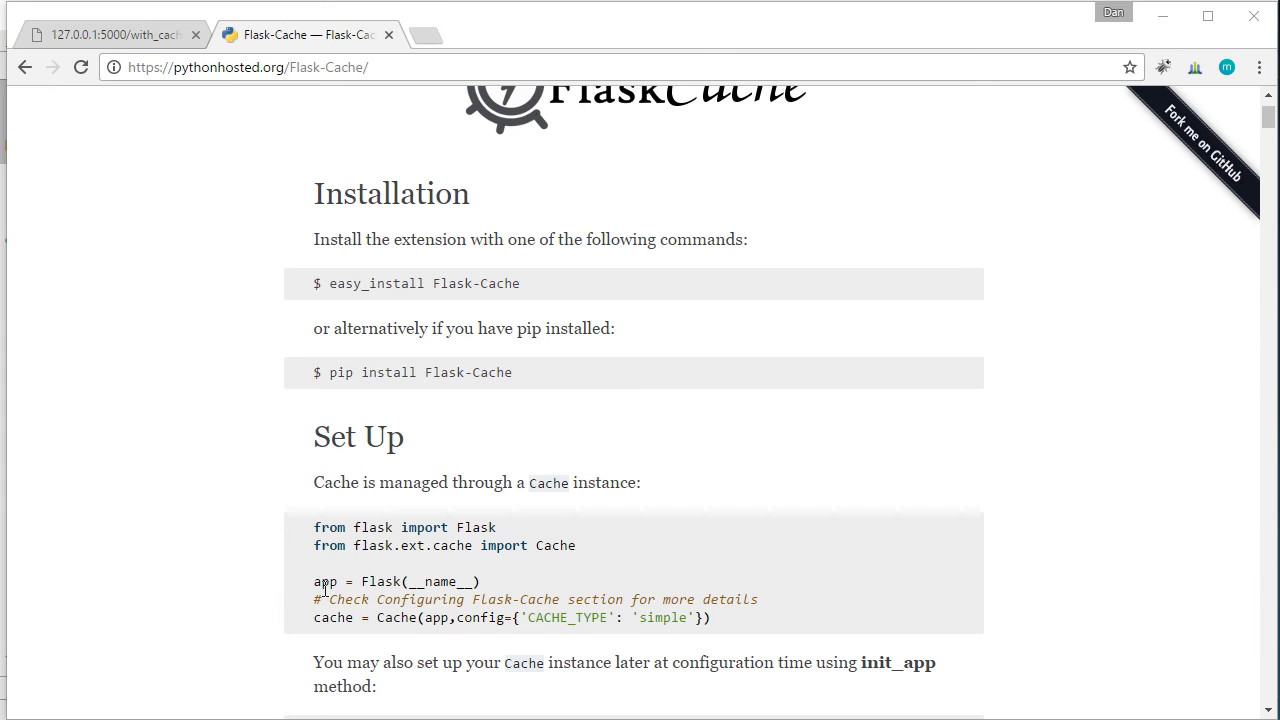
mouse_move(740, 632)
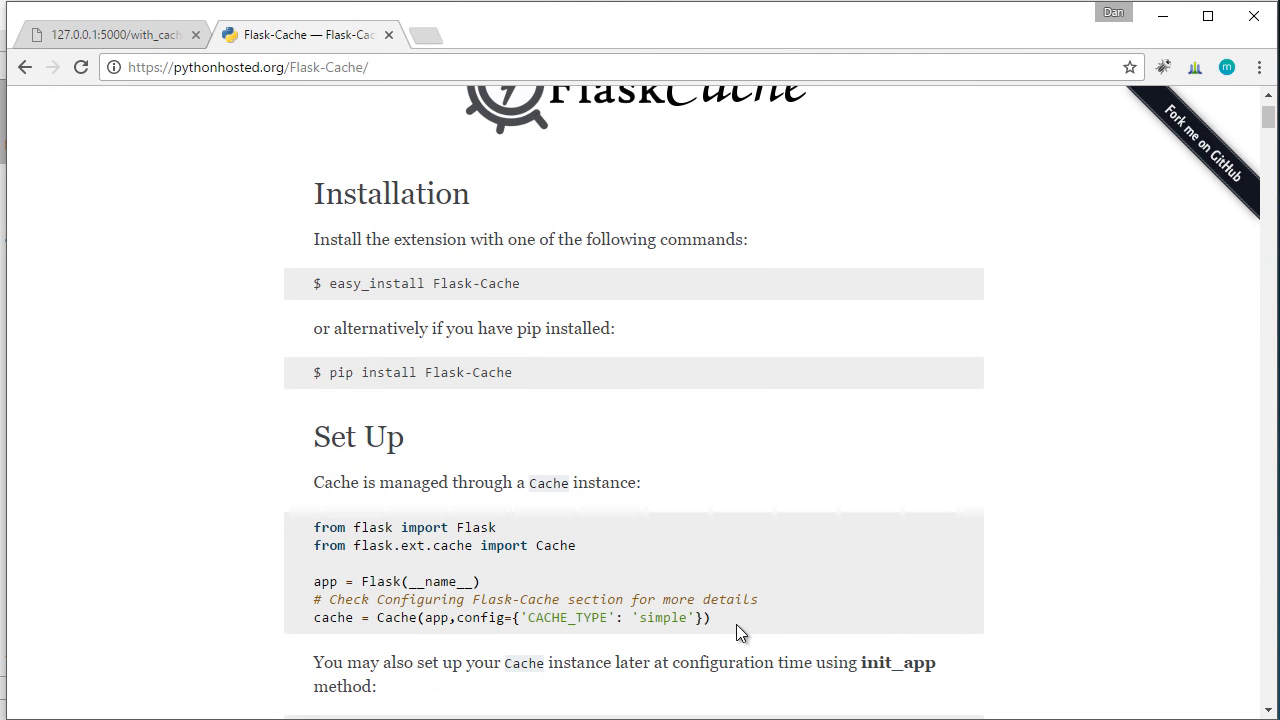
scroll(down, 3)
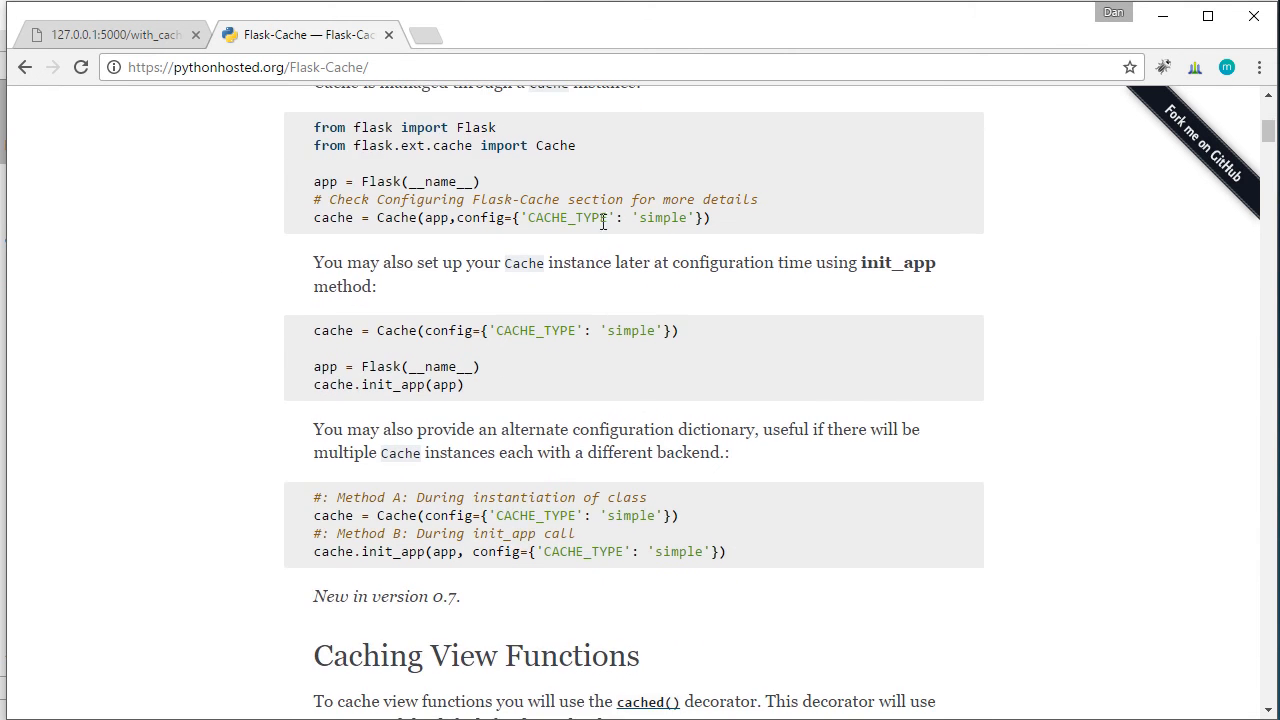
double_click(566, 217)
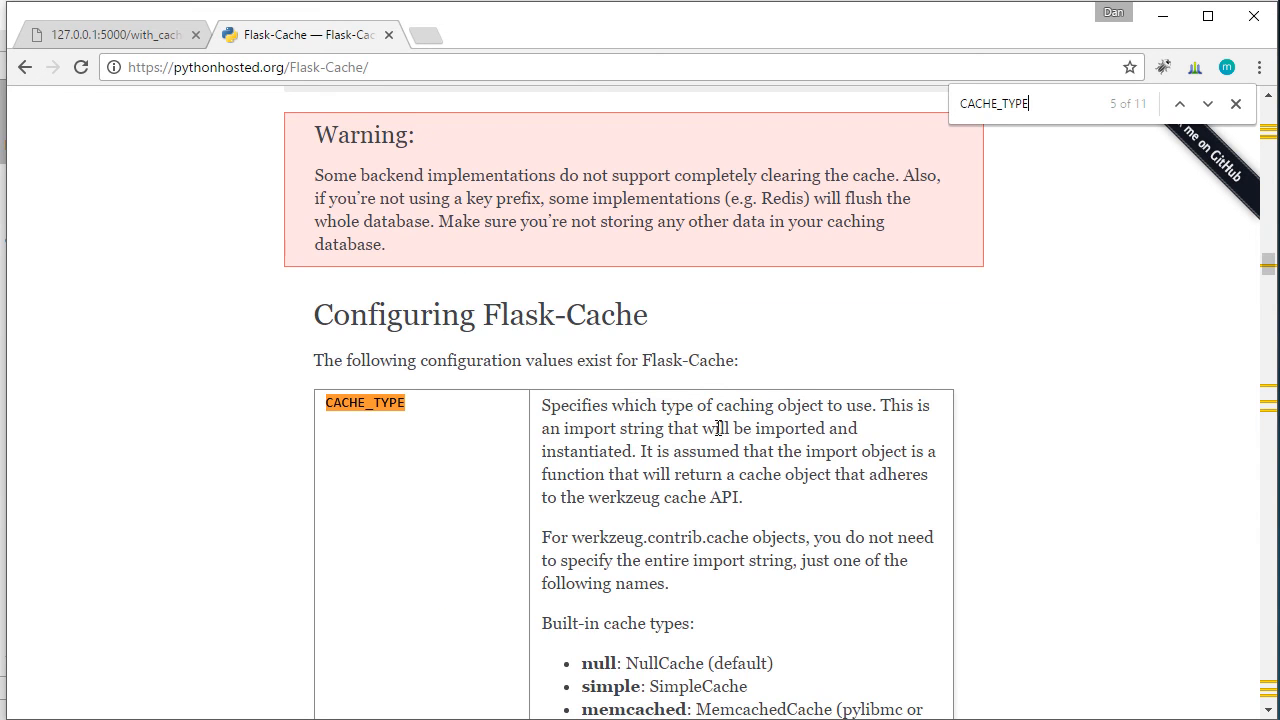
Step: Review the built-in CACHE_TYPE options, highlighting gaememcached
scroll(down, 3)
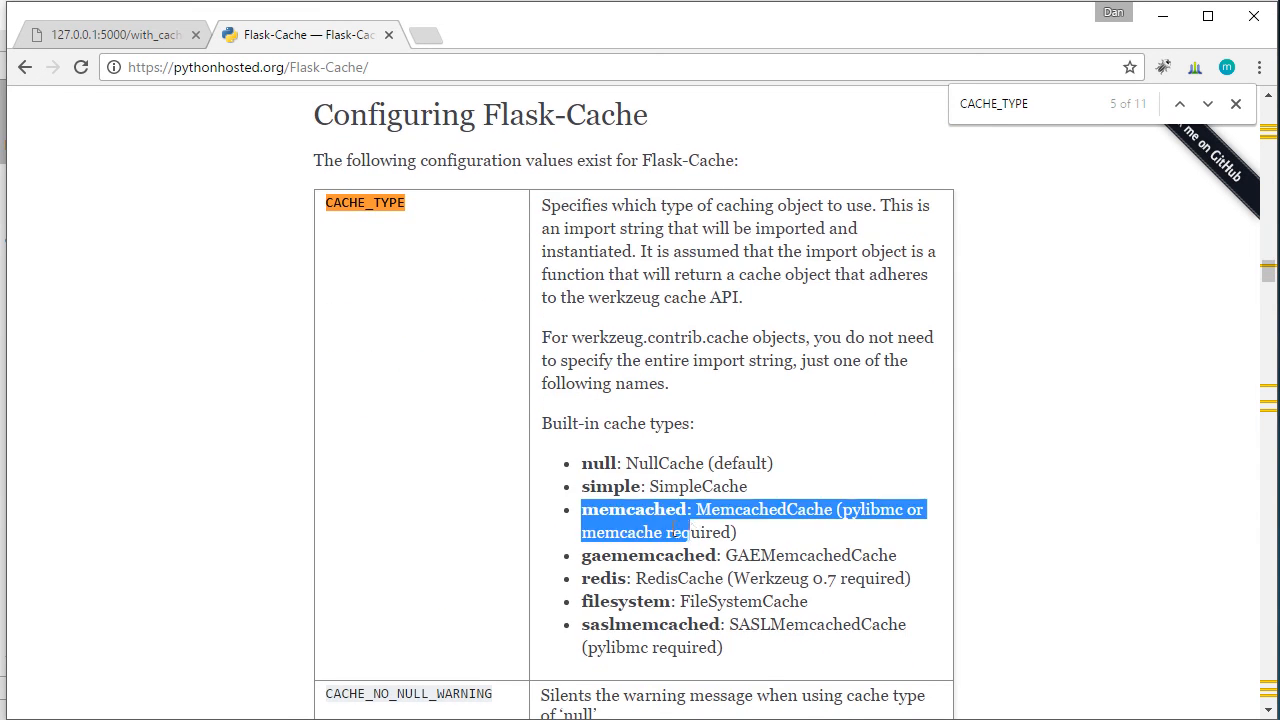
double_click(648, 555)
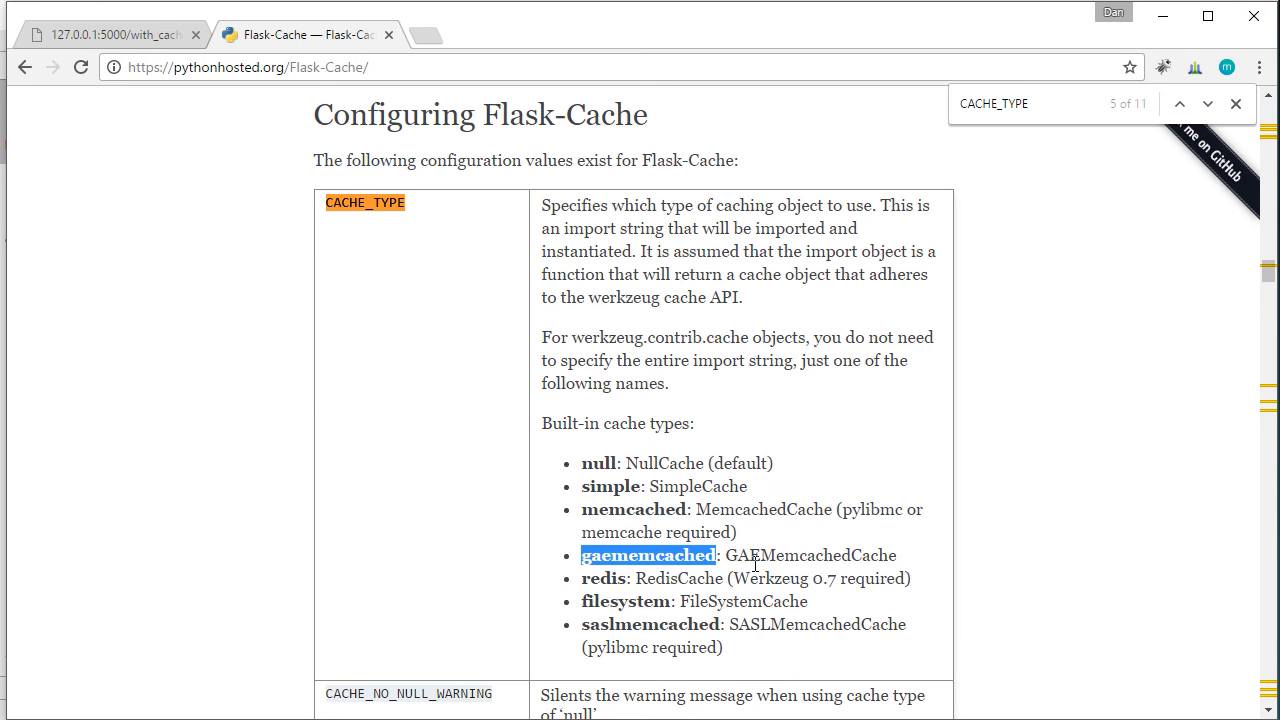
mouse_move(655, 630)
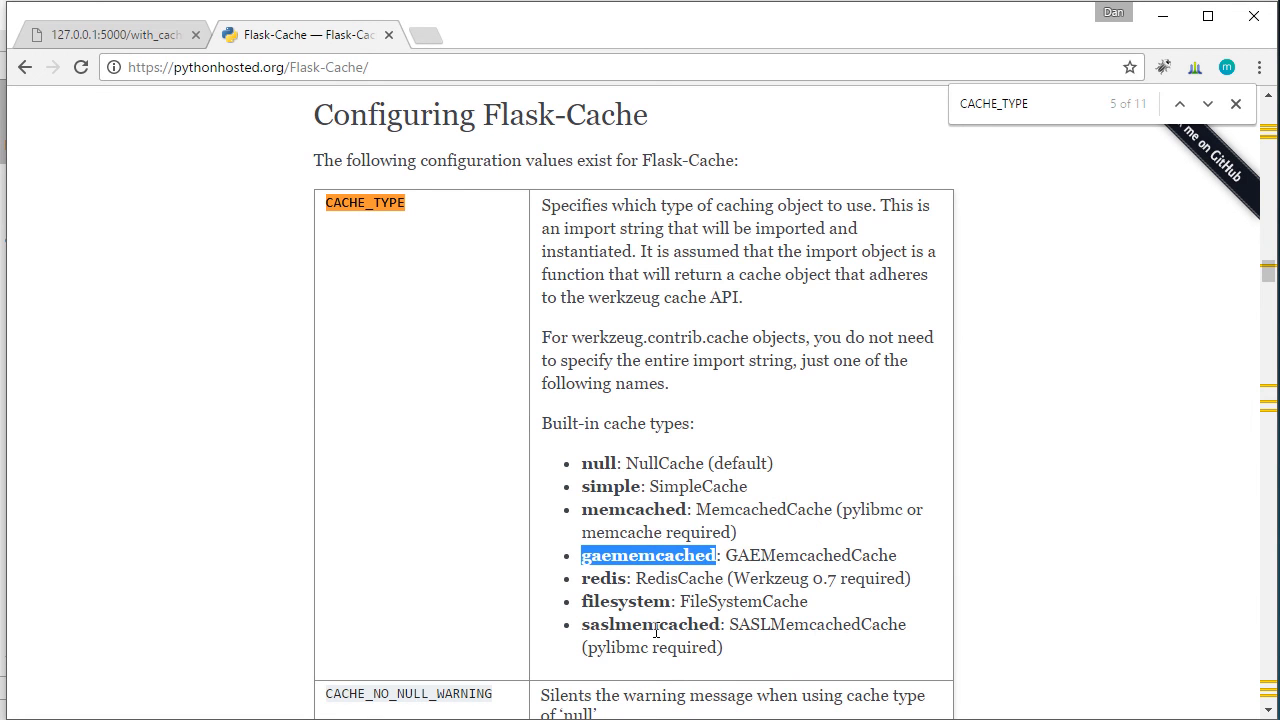
scroll(down, 3)
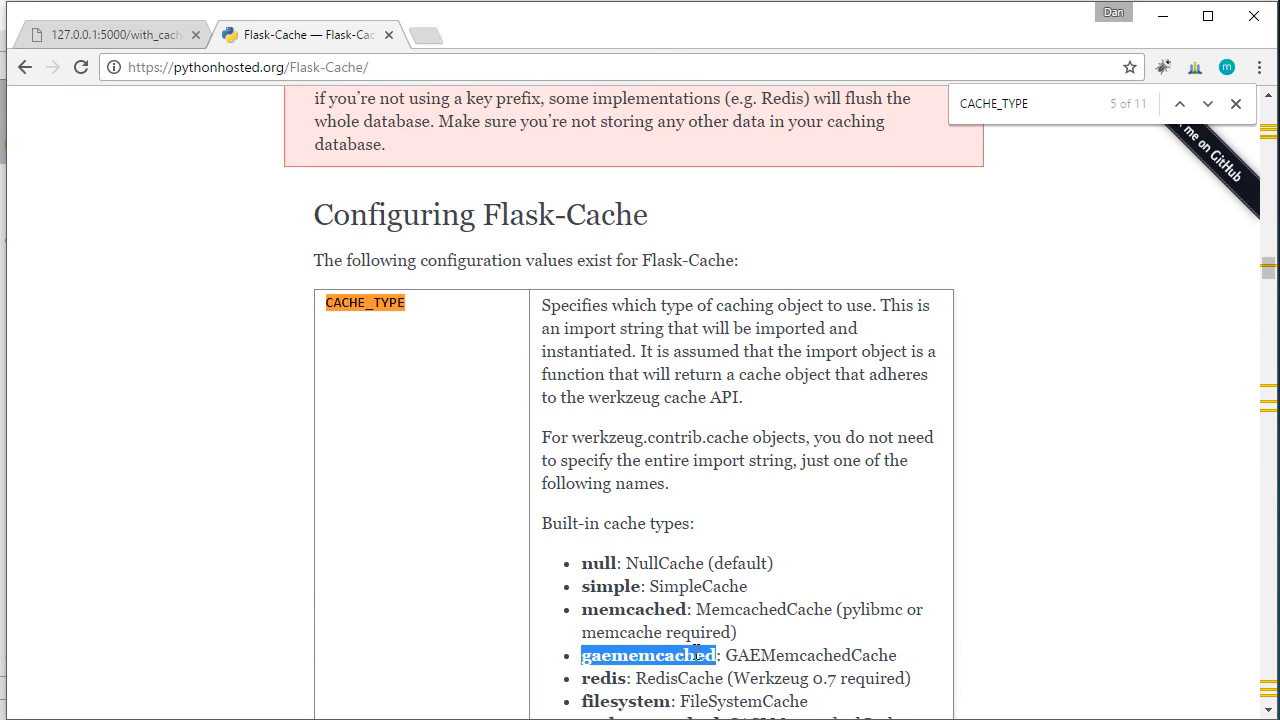
scroll(down, 3)
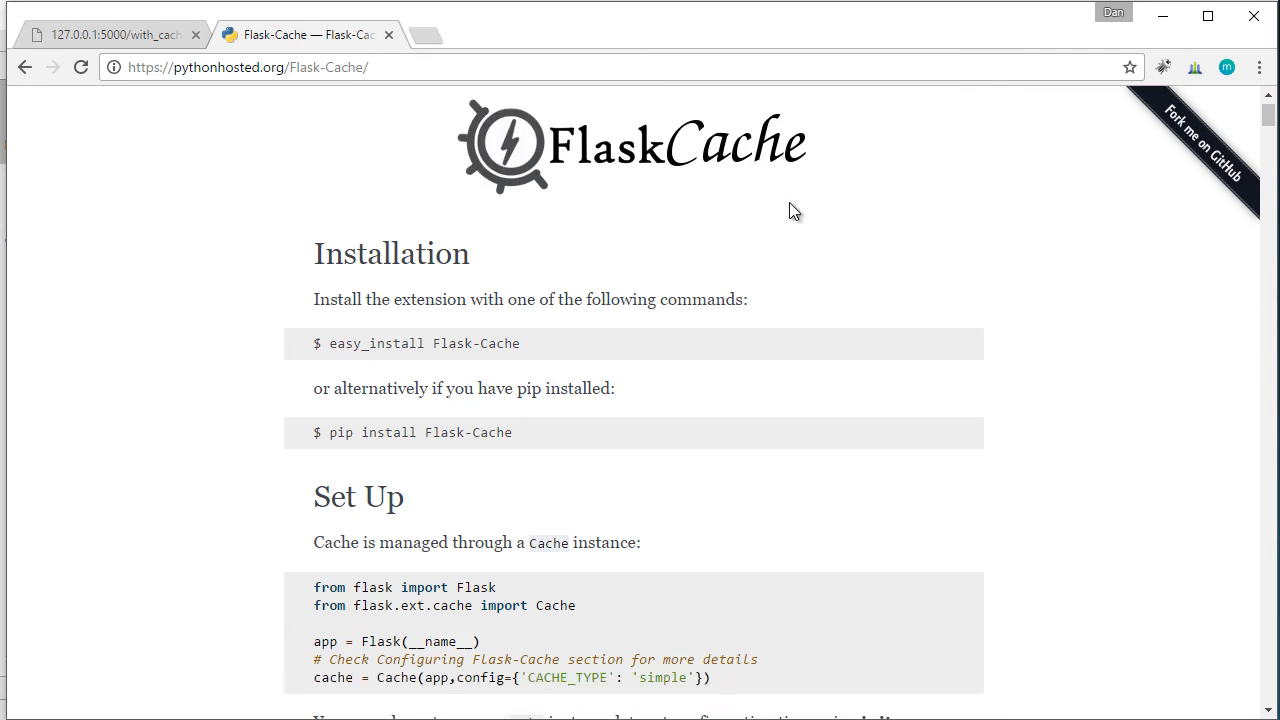
scroll(down, 3)
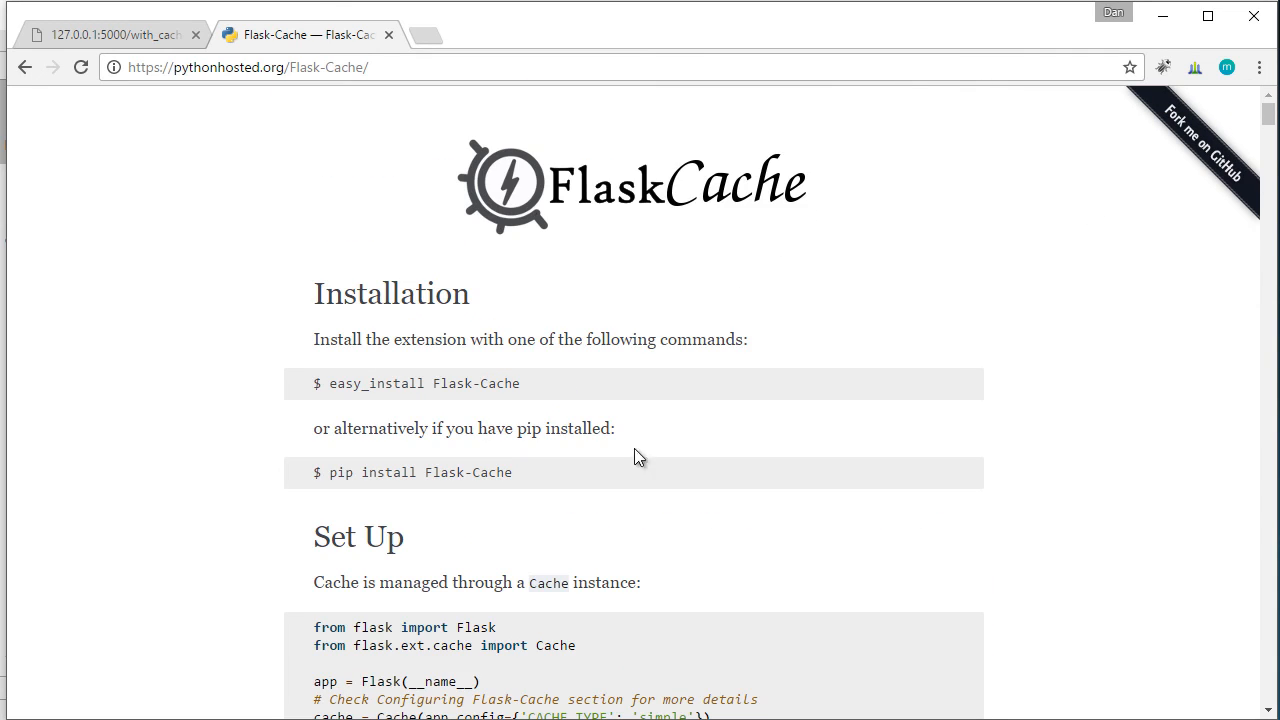
mouse_move(605, 505)
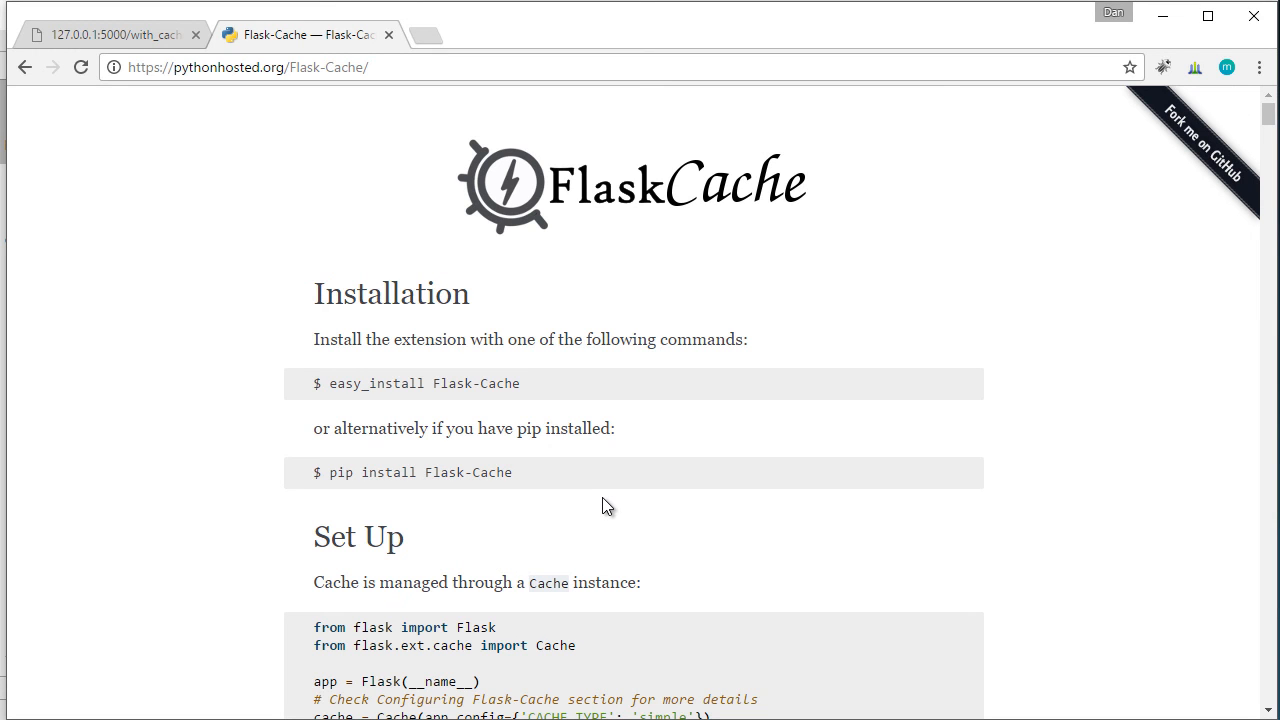